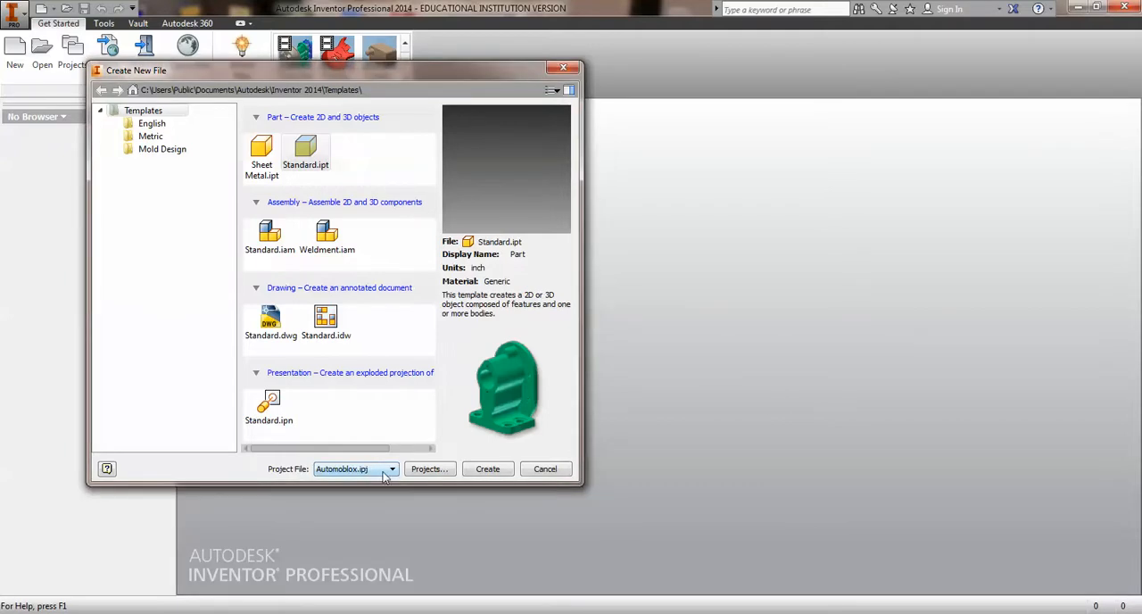
Check the Project File list and keep Automoblox.ipj as the active project
click(391, 468)
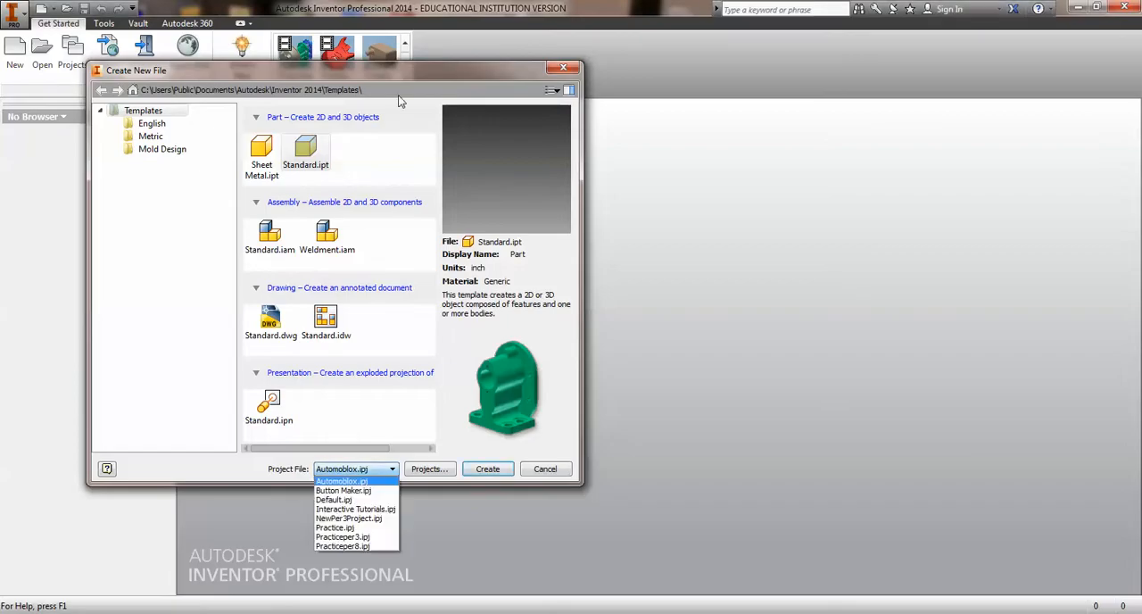
click(340, 482)
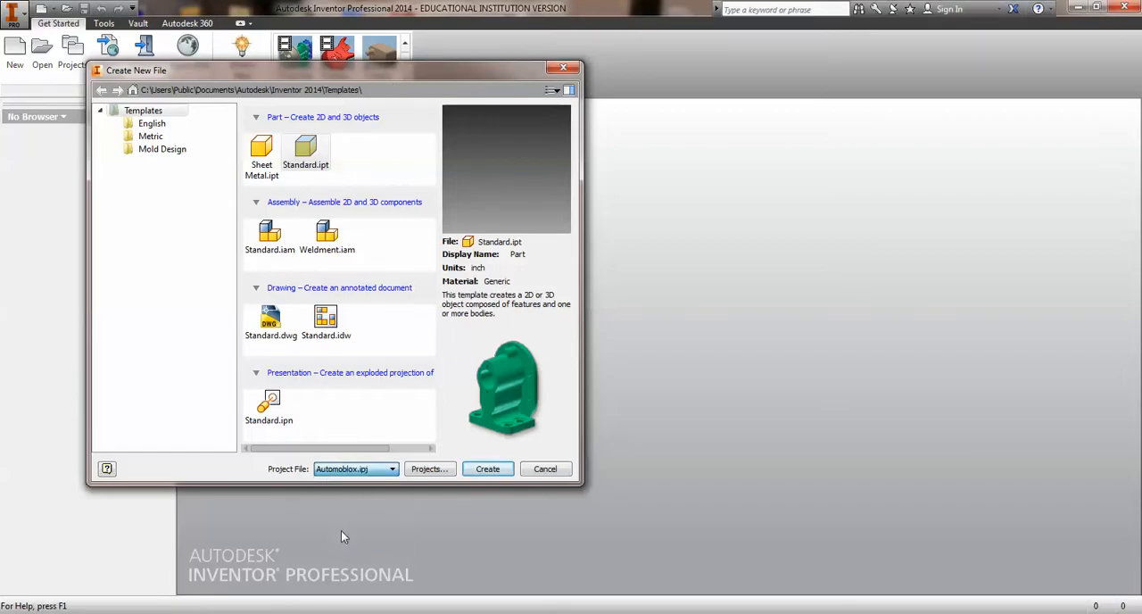
mouse_move(275, 135)
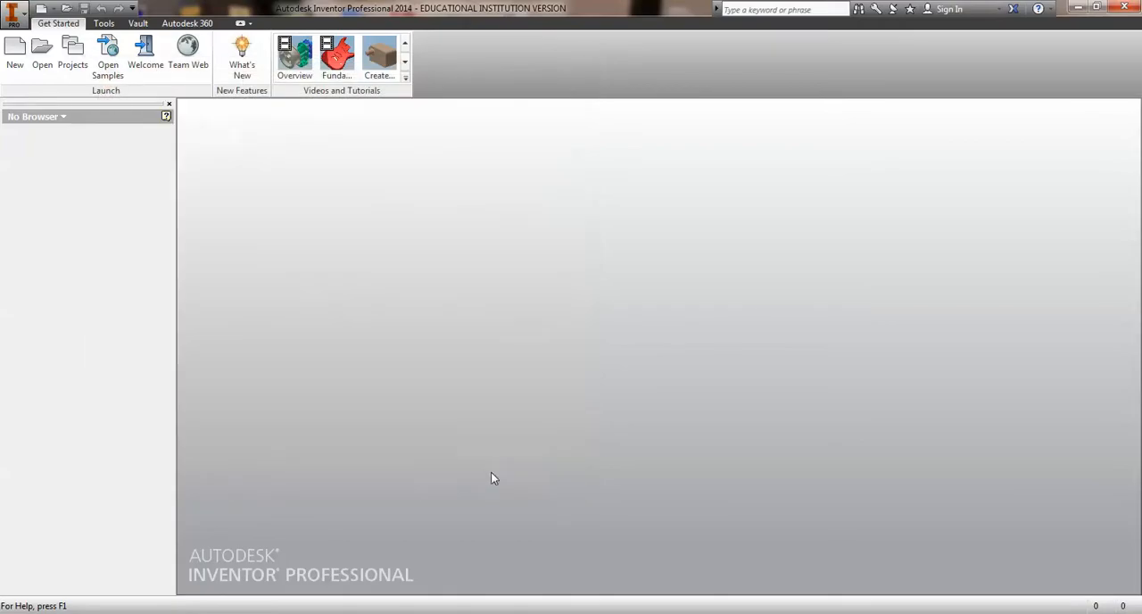
Create a new Standard.ipt part document
click(14, 50)
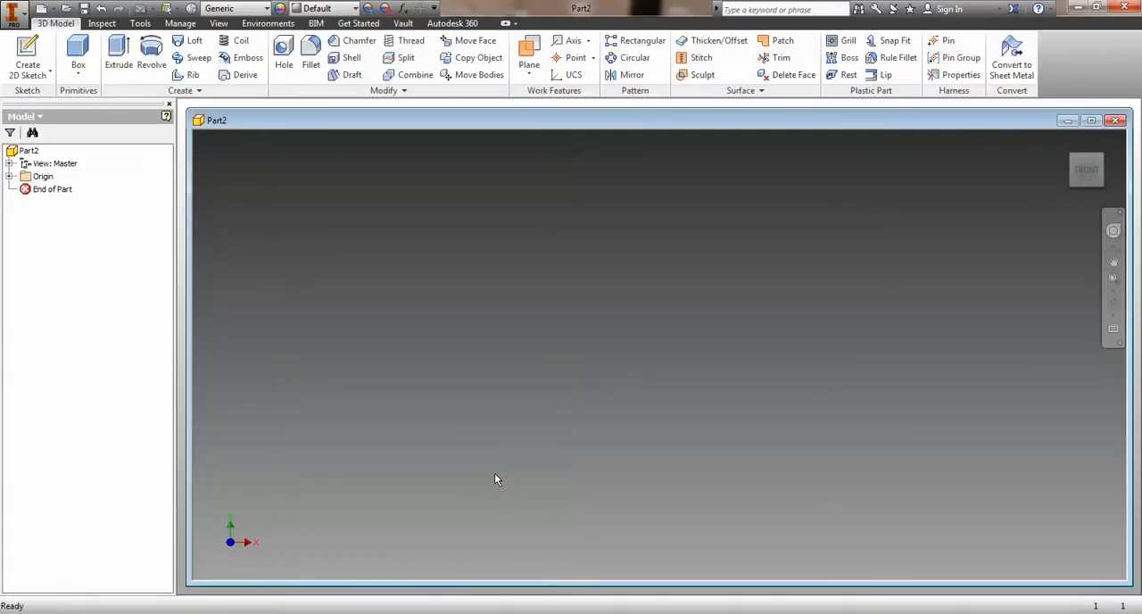
mouse_move(457, 377)
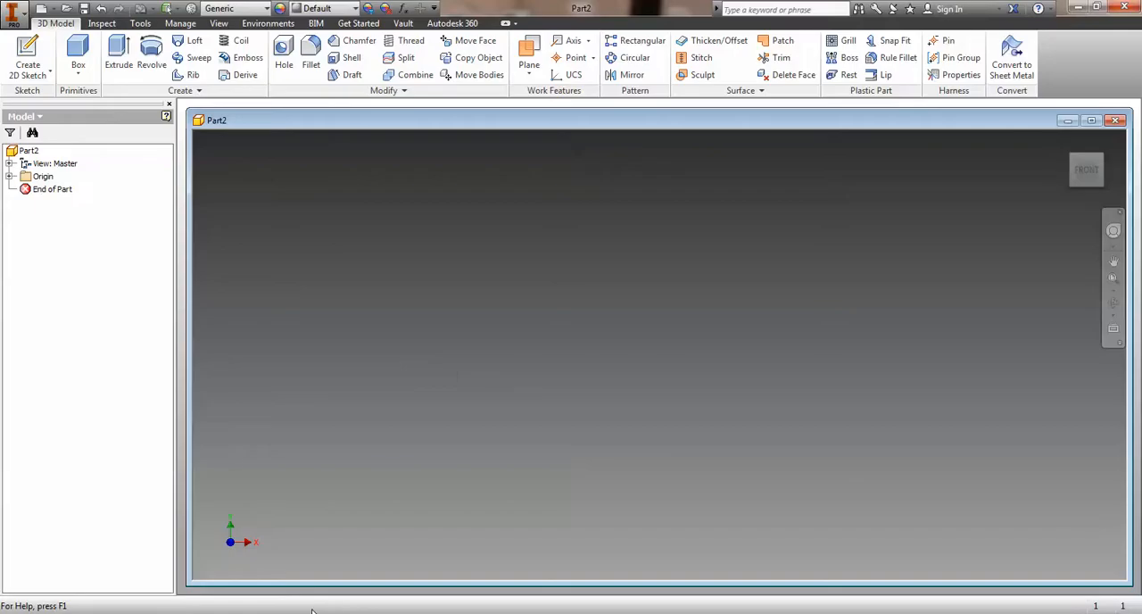
mouse_move(335, 566)
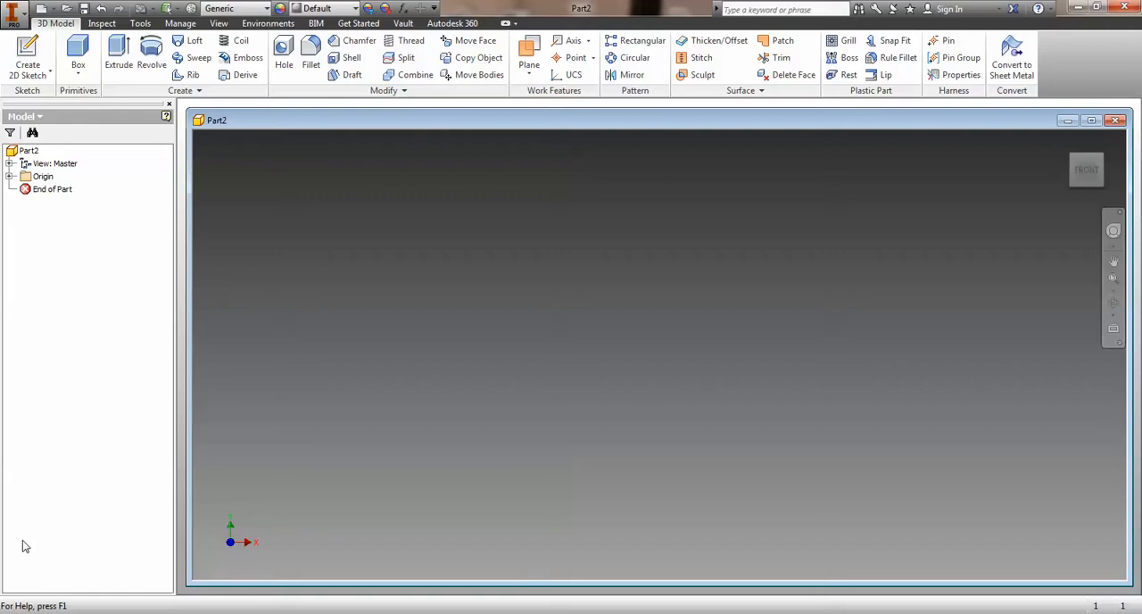
mouse_move(33, 242)
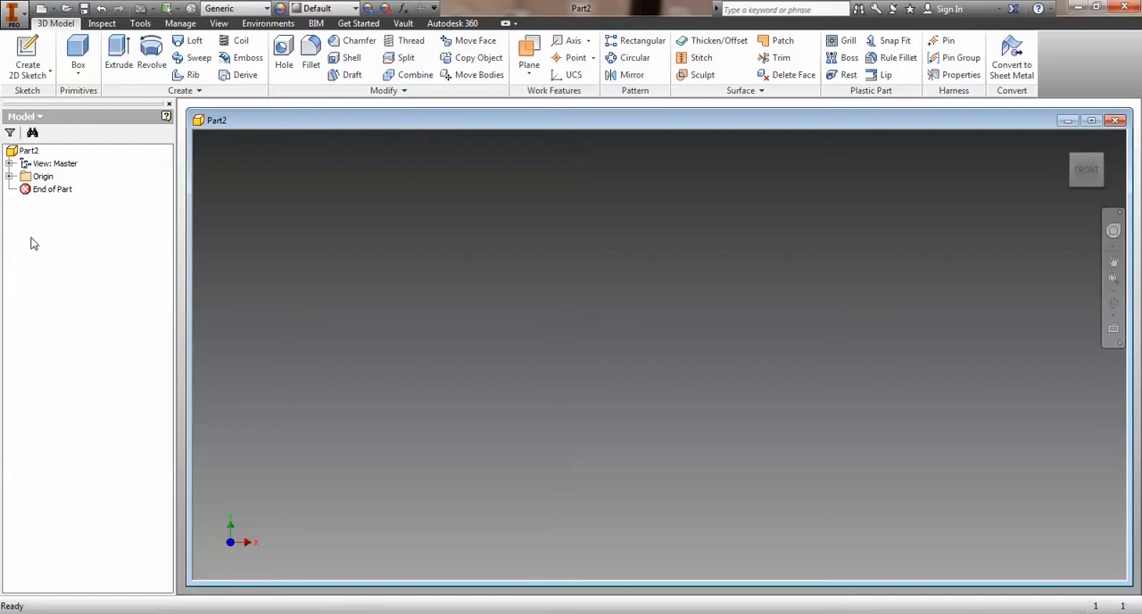
mouse_move(29, 58)
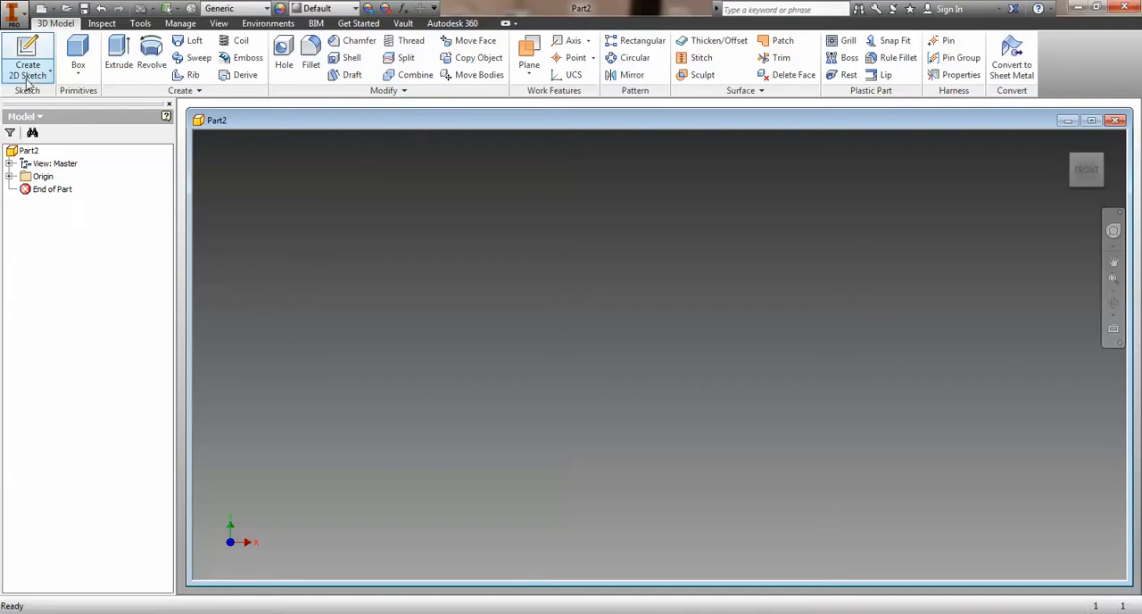
mouse_move(29, 68)
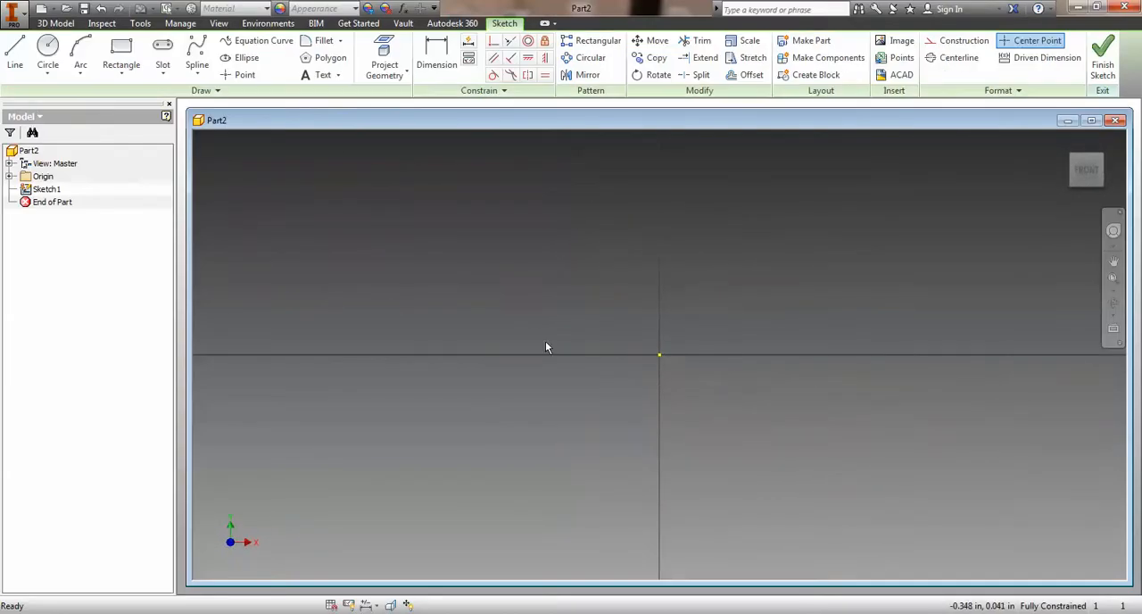
Draw a 2.500 by 1.500 rectangle in Sketch1 and finish the sketch
click(122, 50)
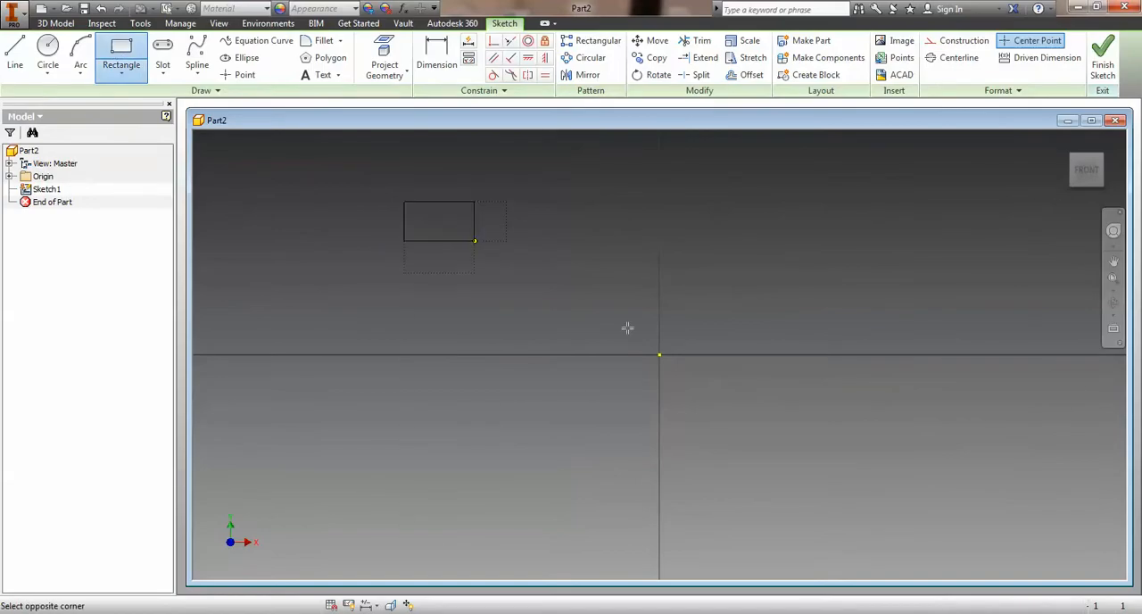
mouse_move(950, 499)
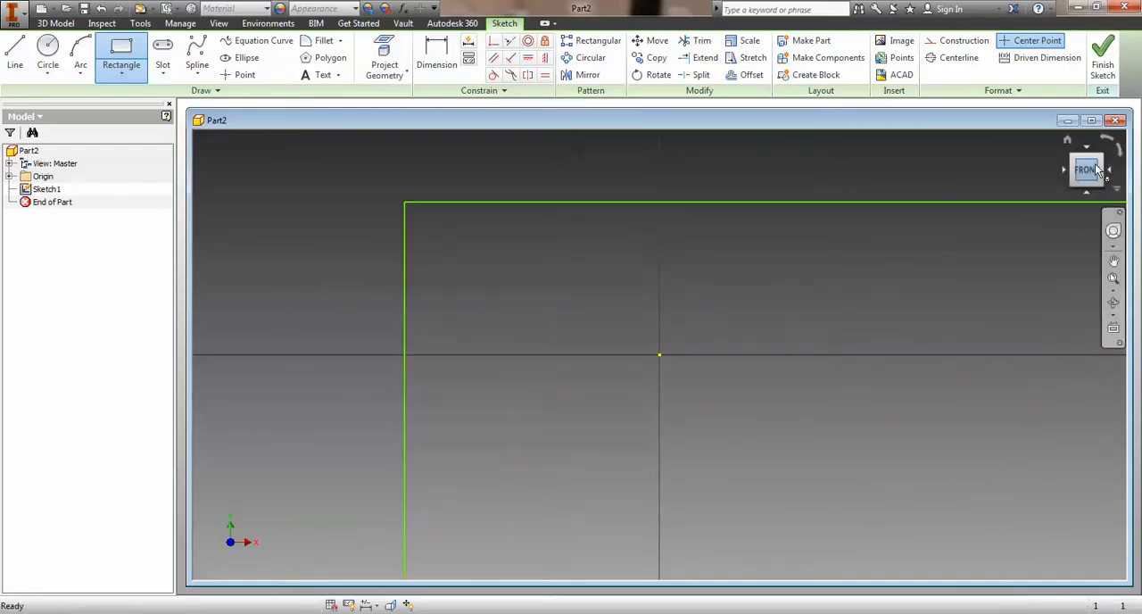
click(1085, 170)
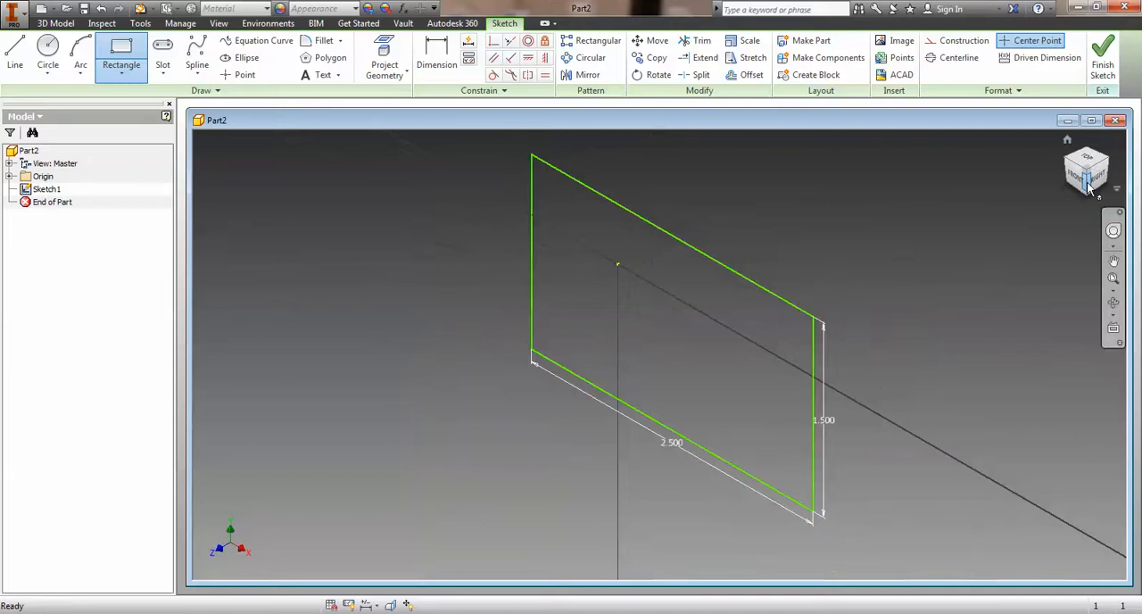
click(1087, 171)
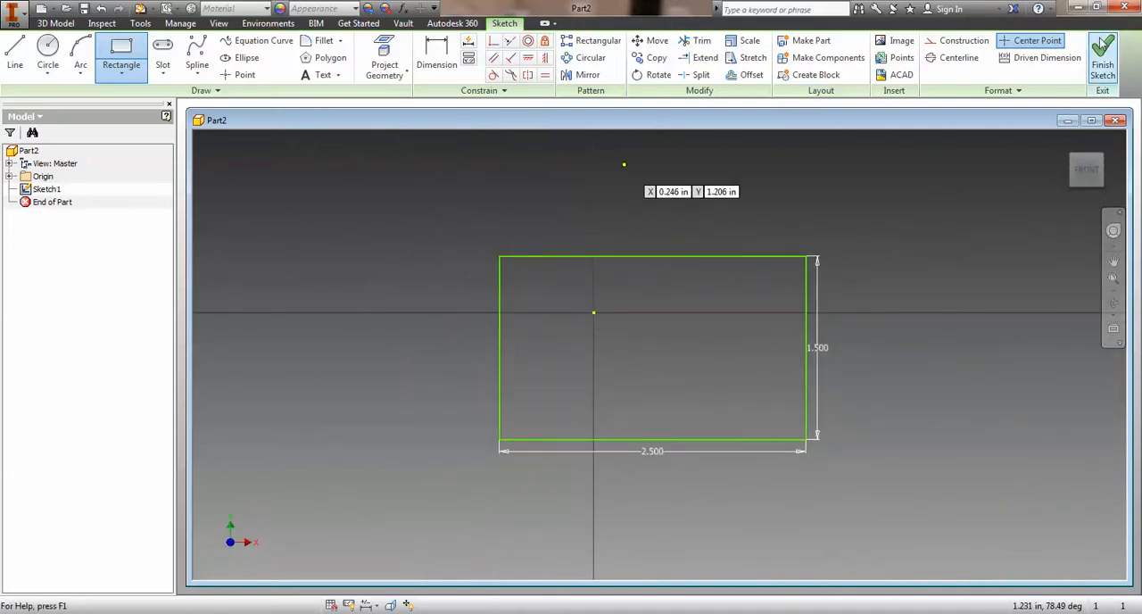
click(1103, 57)
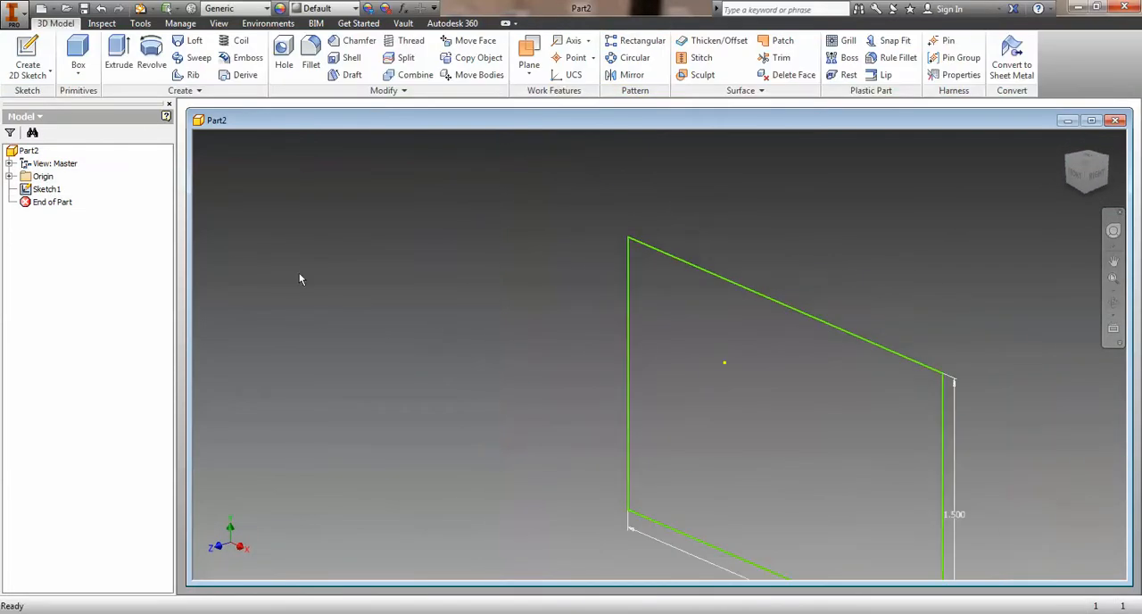
Extrude the rectangle 1.5 in deep into a solid block (Extrusion1)
click(118, 57)
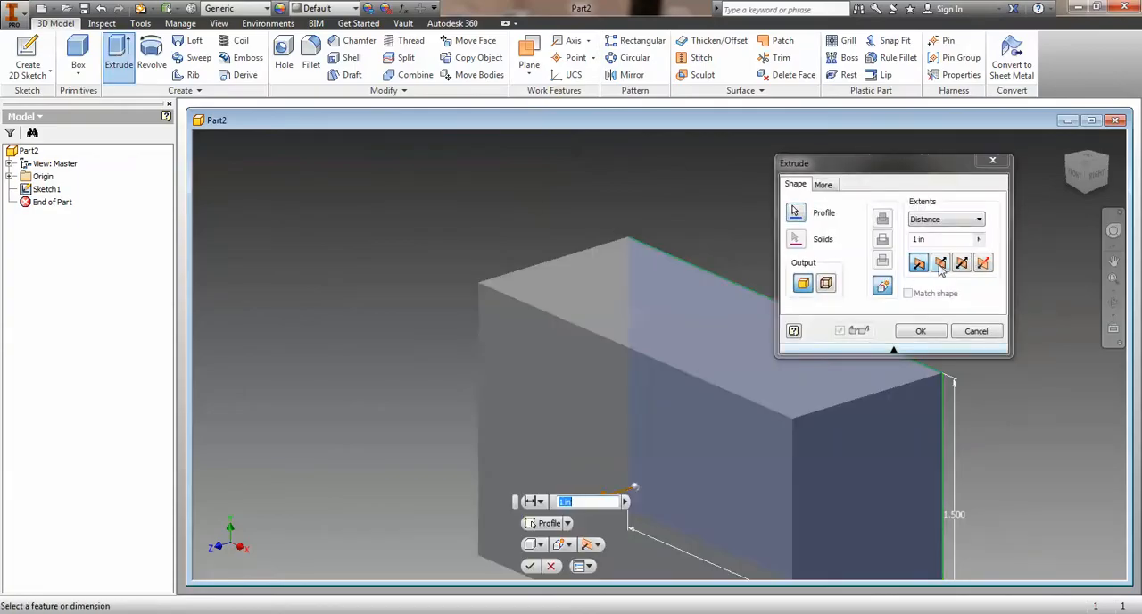
triple_click(944, 239)
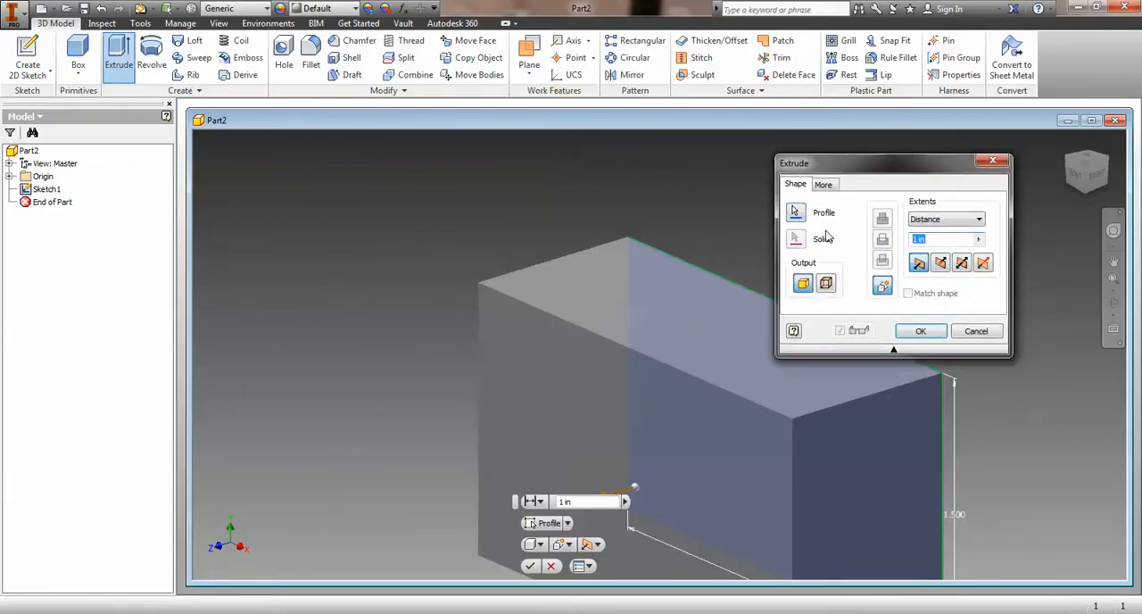
text(1.5)
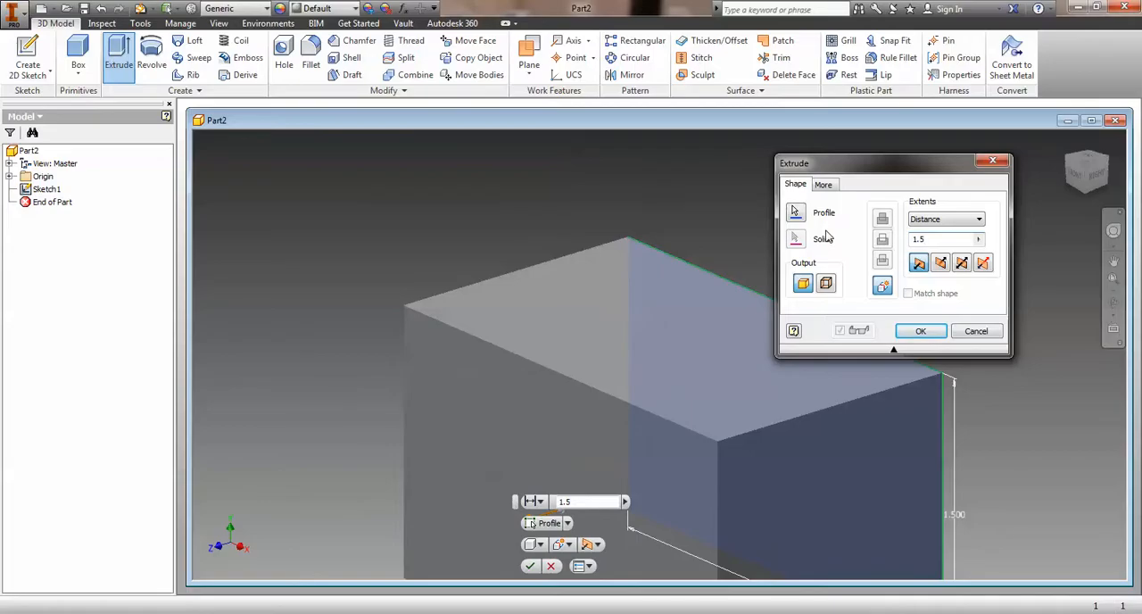
click(921, 332)
text(C)
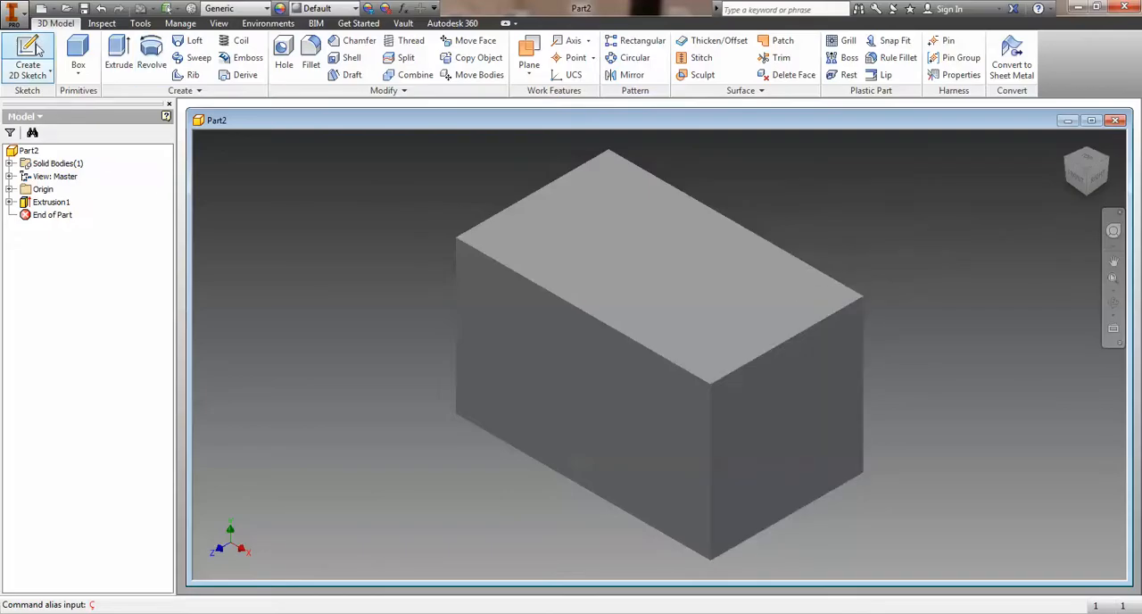
On the block's front face, draw two lines forming a V from the top edge down to a tip
click(28, 55)
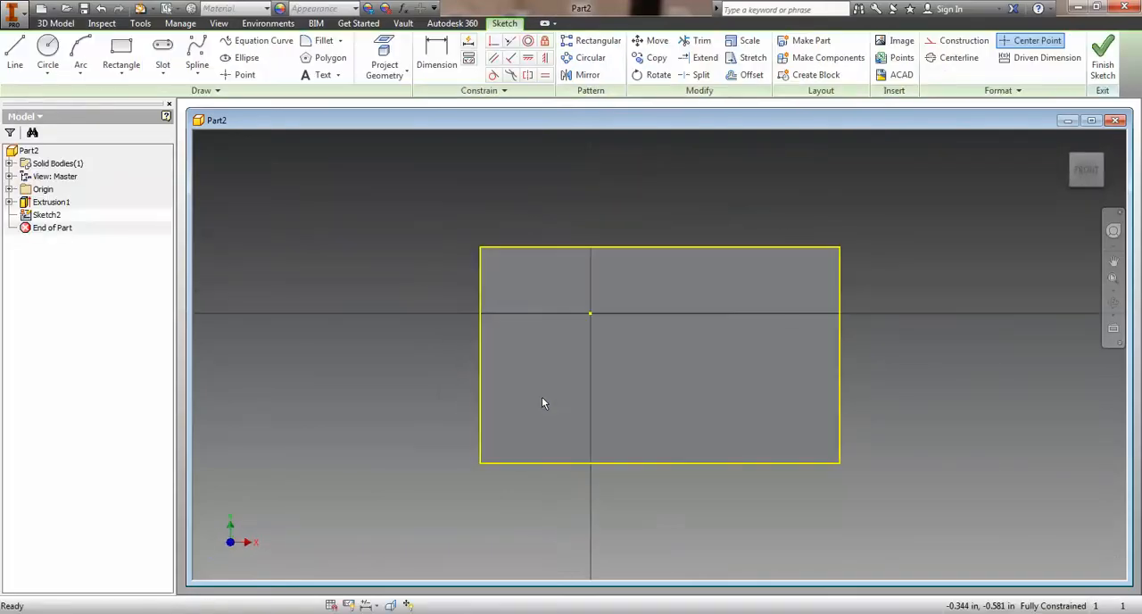
mouse_move(503, 514)
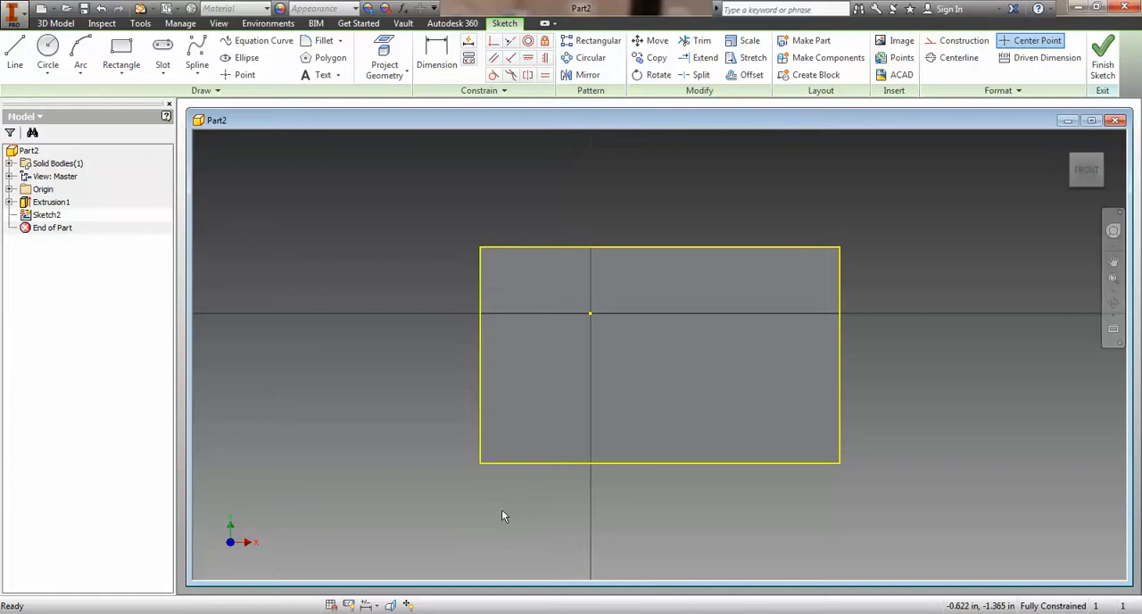
click(14, 54)
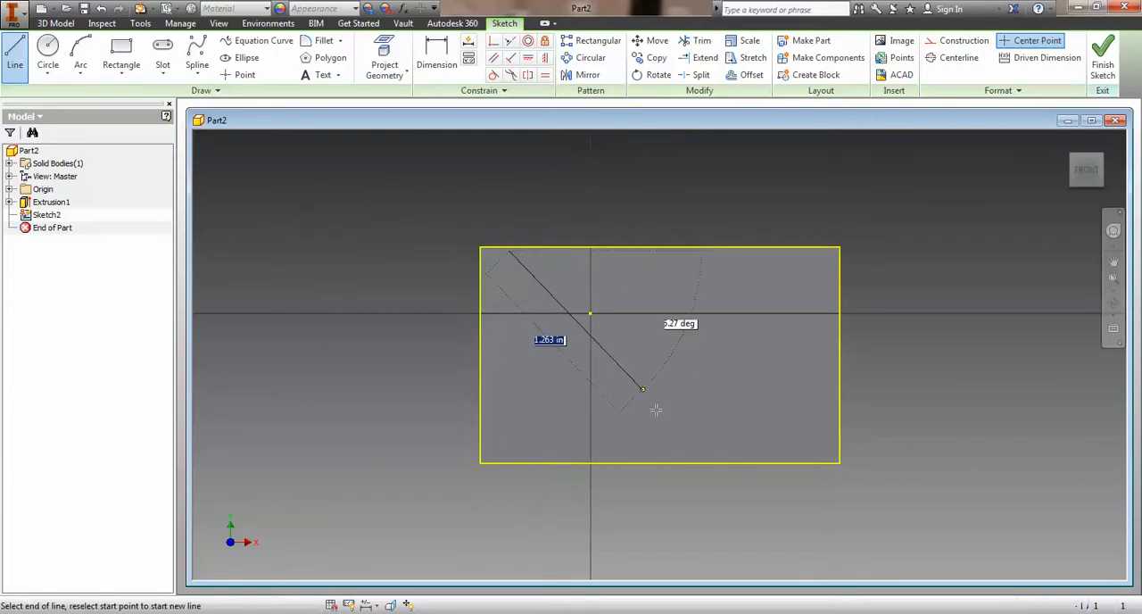
key(Escape)
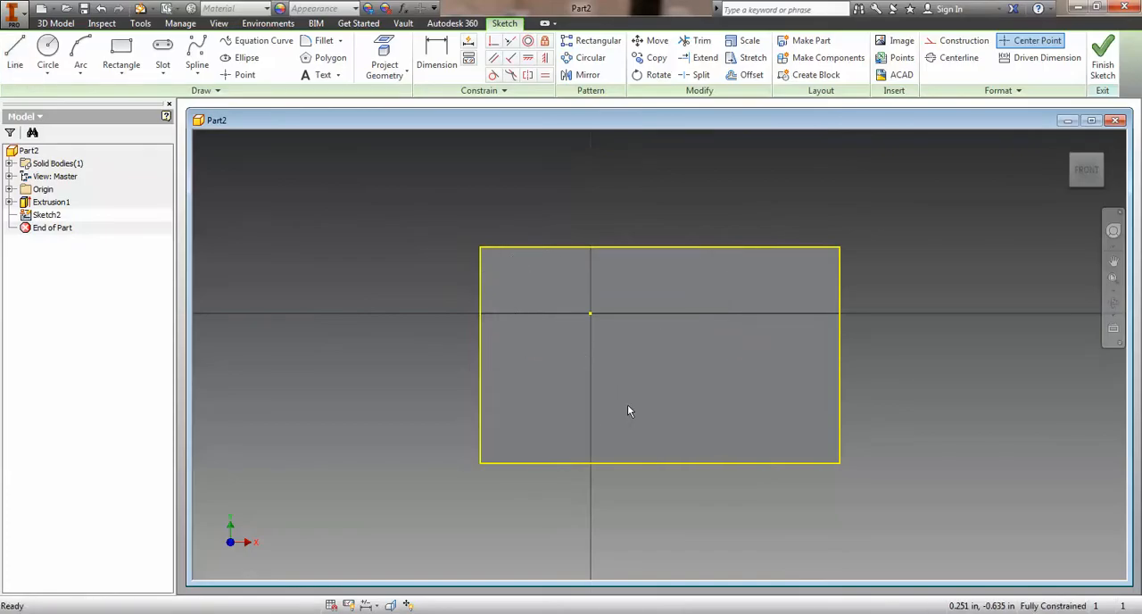
click(14, 56)
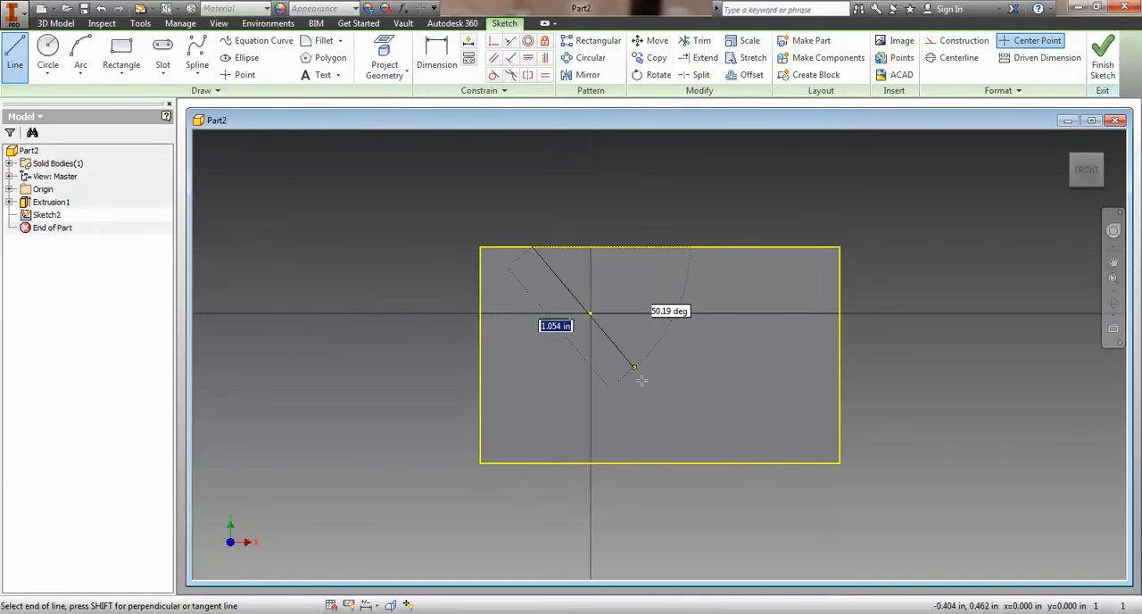
click(794, 247)
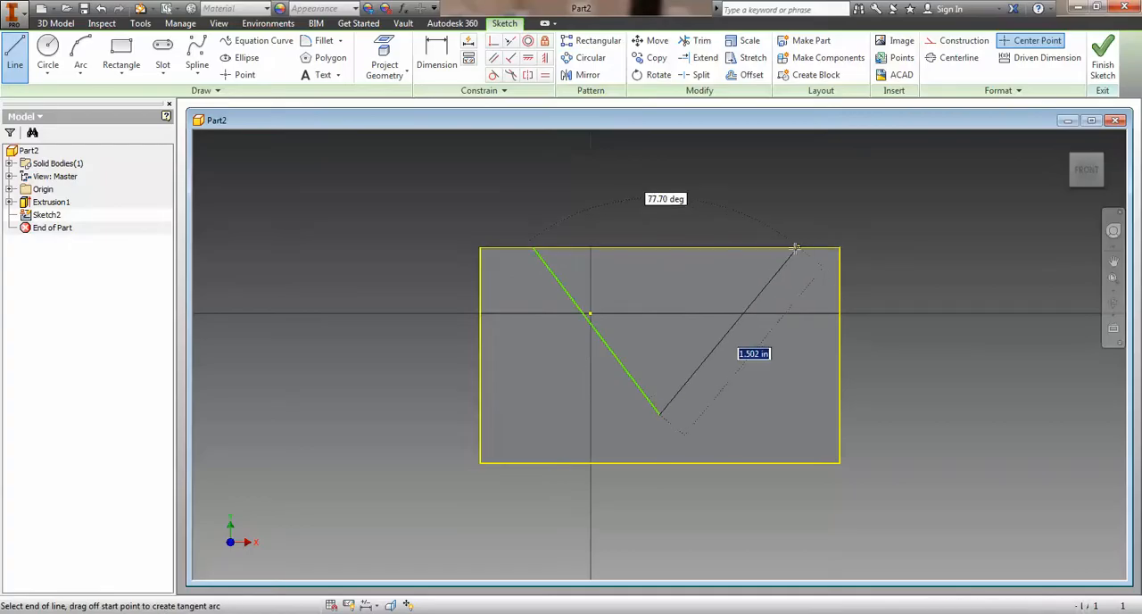
click(796, 246)
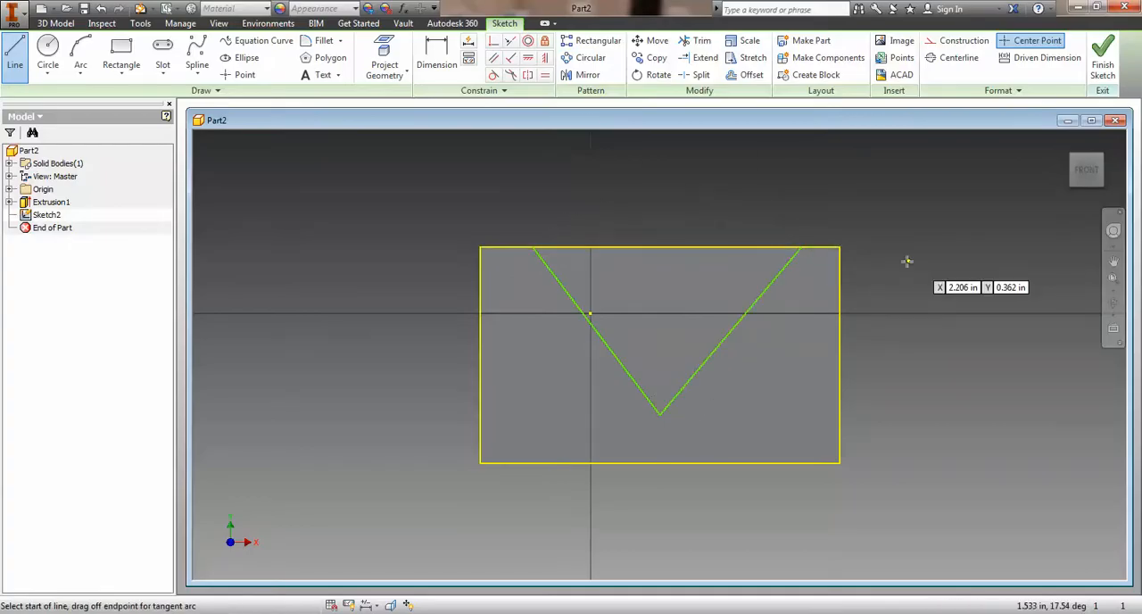
click(435, 57)
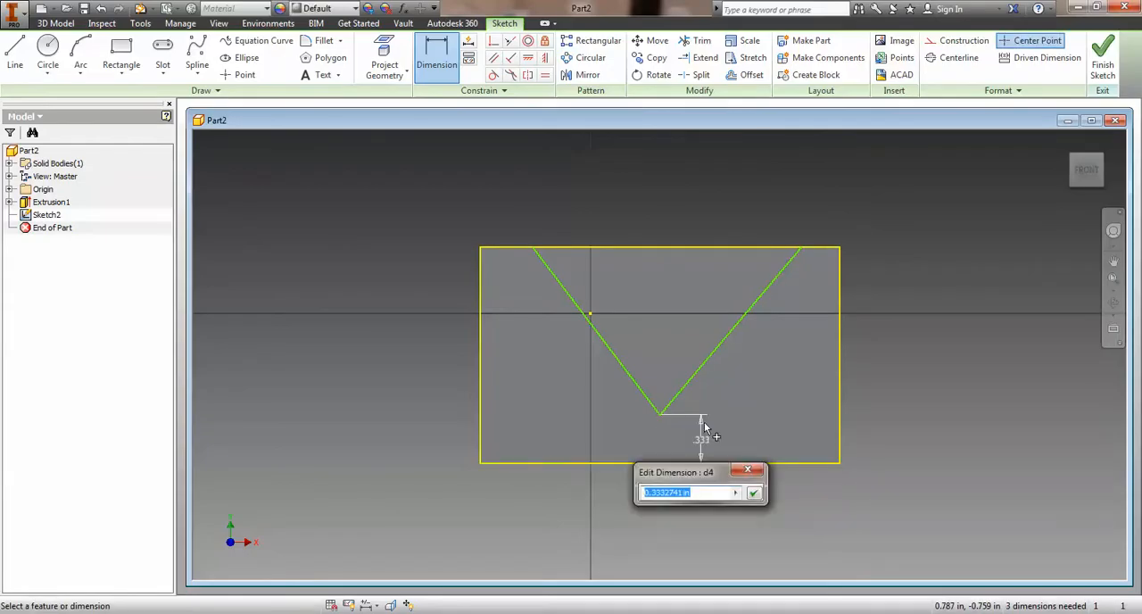
Add three .250 dimensions: tip height above the bottom edge and both top ends' side insets
click(753, 492)
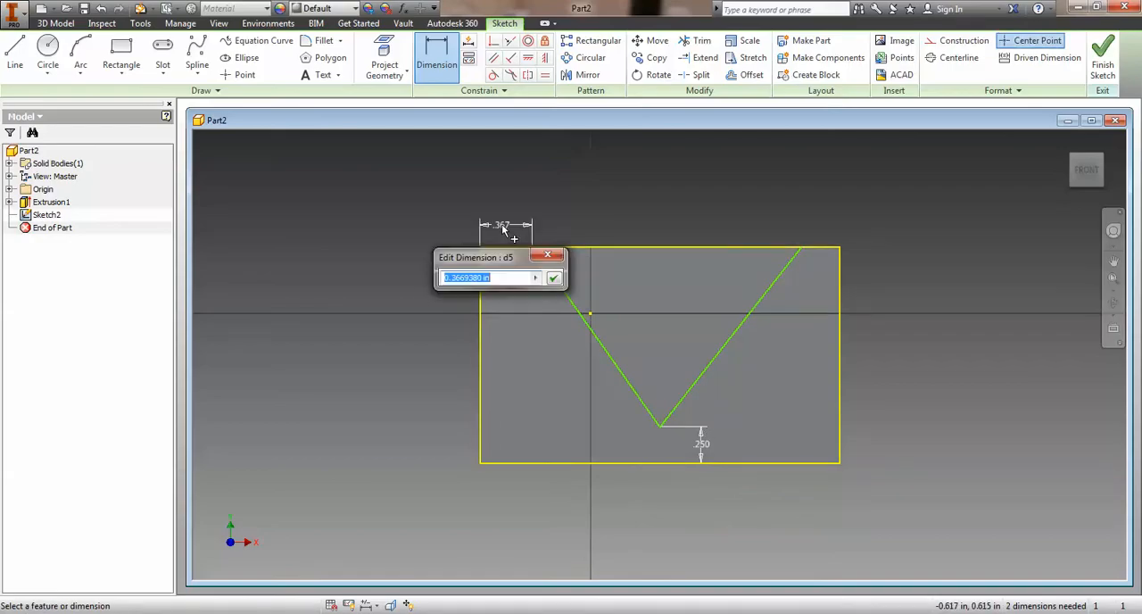
click(553, 278)
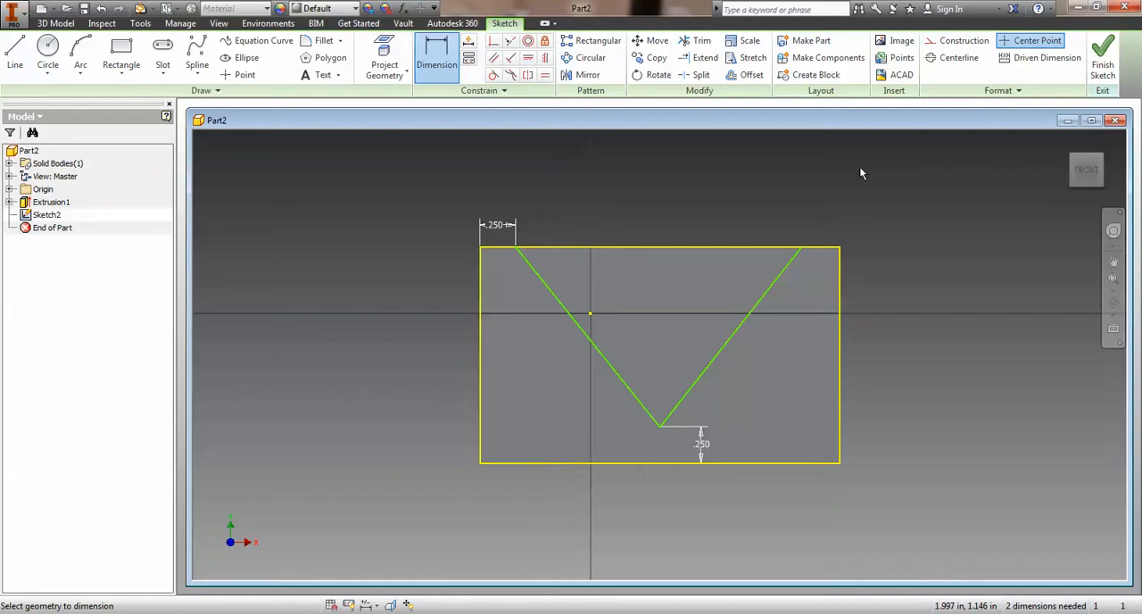
mouse_move(801, 252)
text(.2)
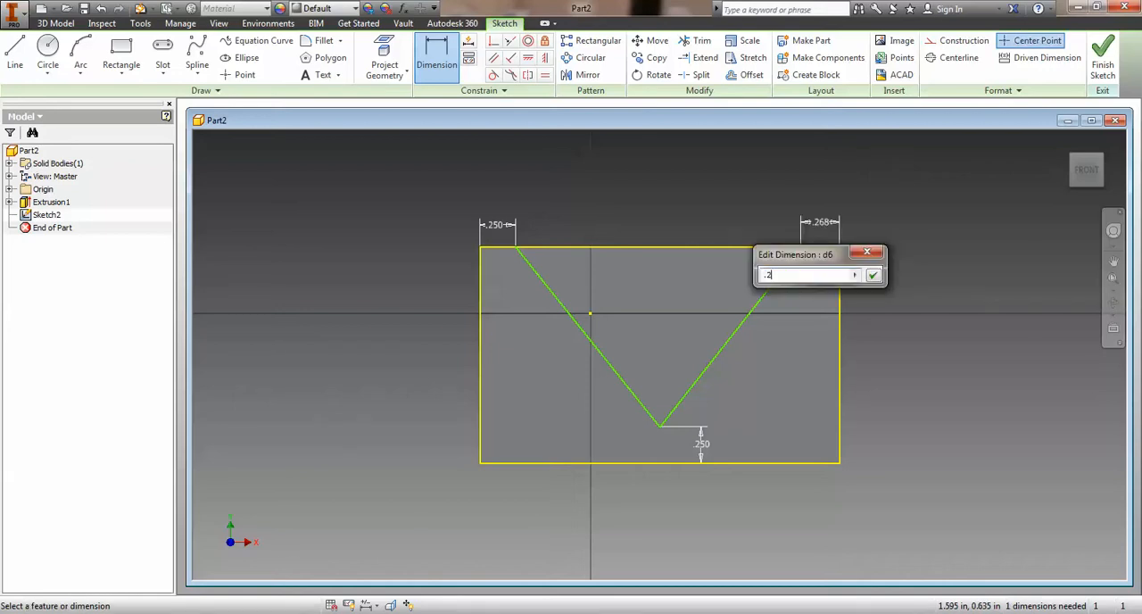
click(873, 275)
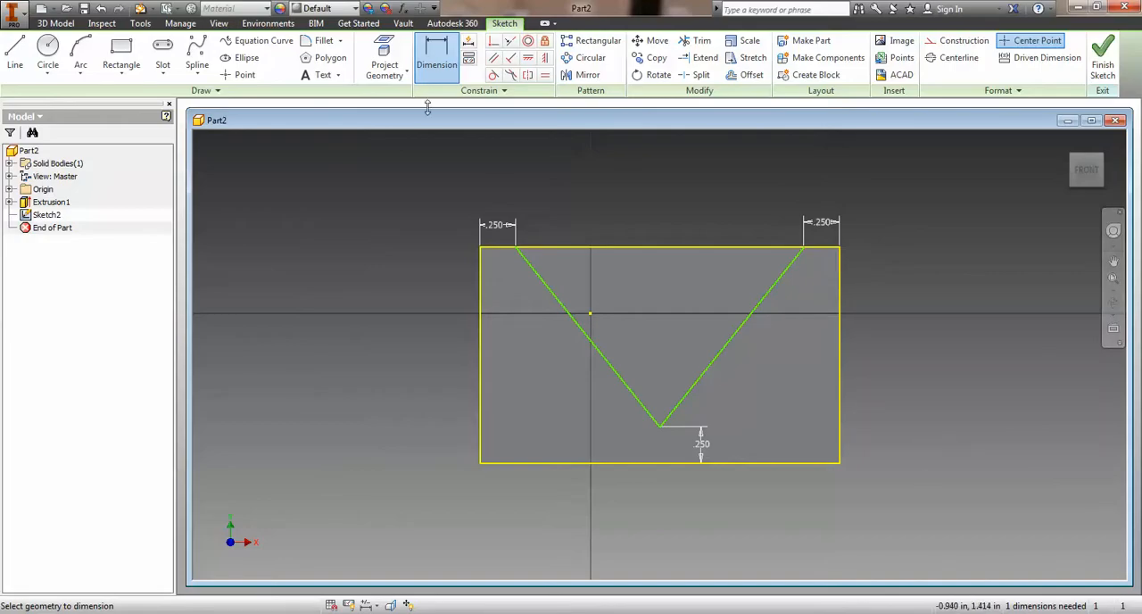
click(545, 75)
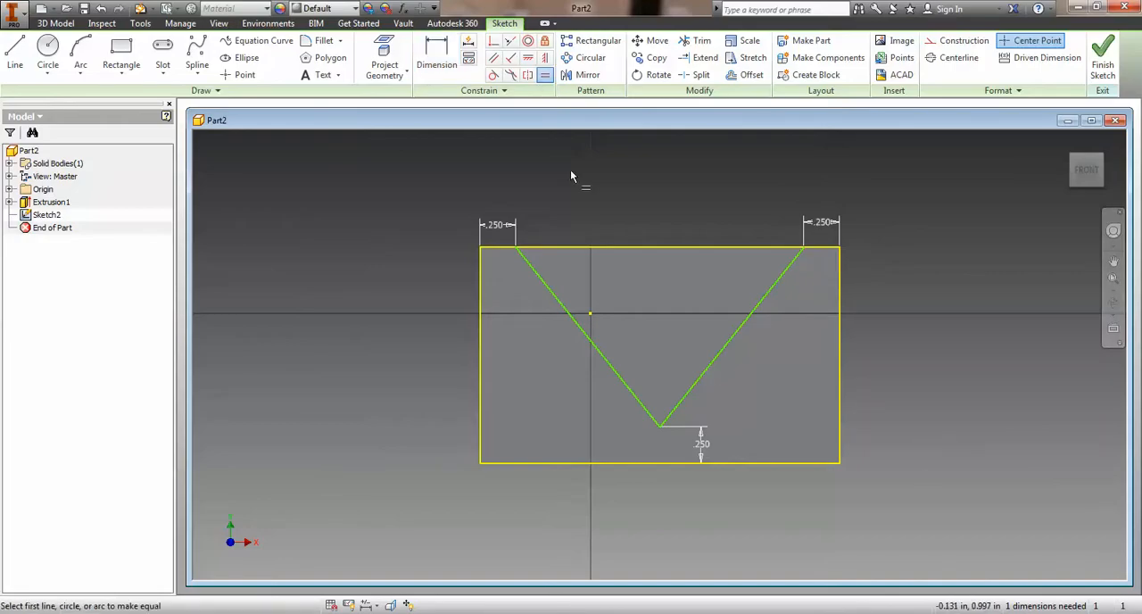
mouse_move(589, 348)
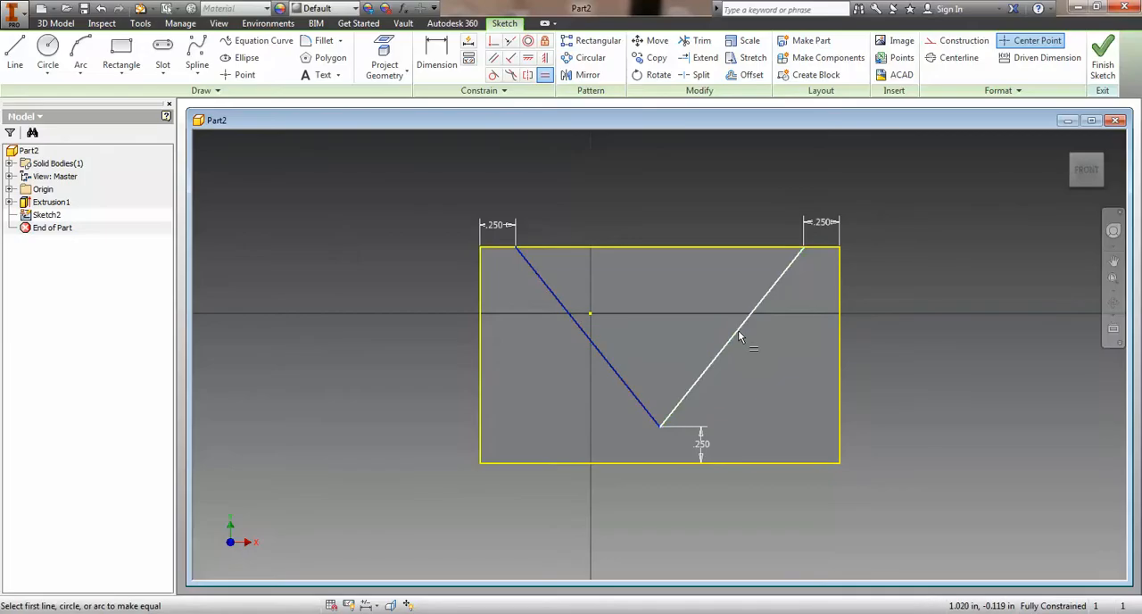
mouse_move(760, 311)
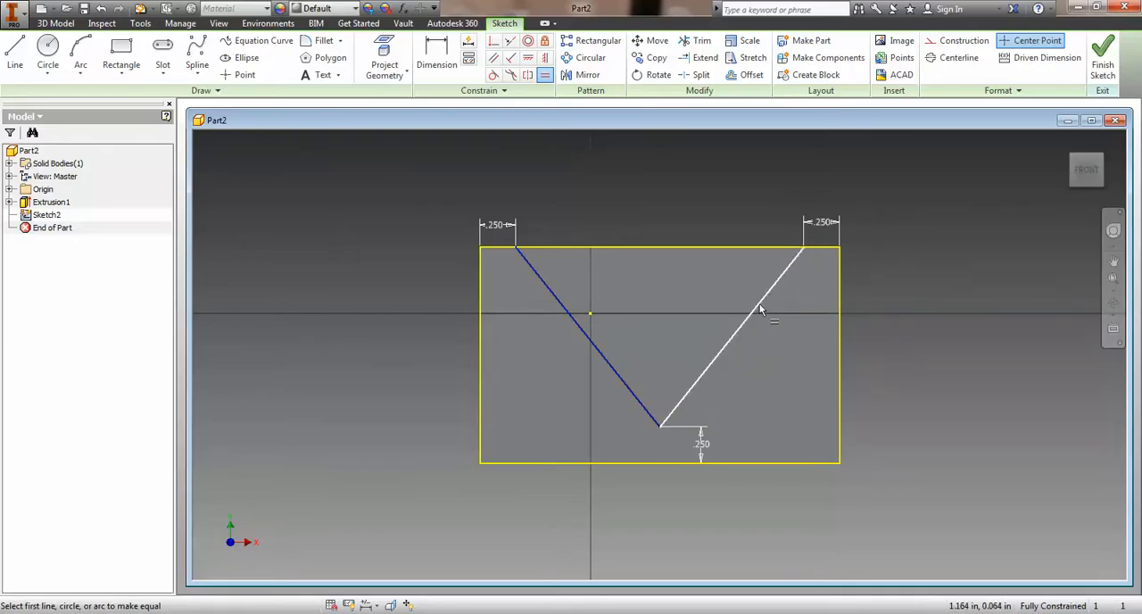
Apply an Equal constraint between the two V lines and finish Sketch2
click(758, 313)
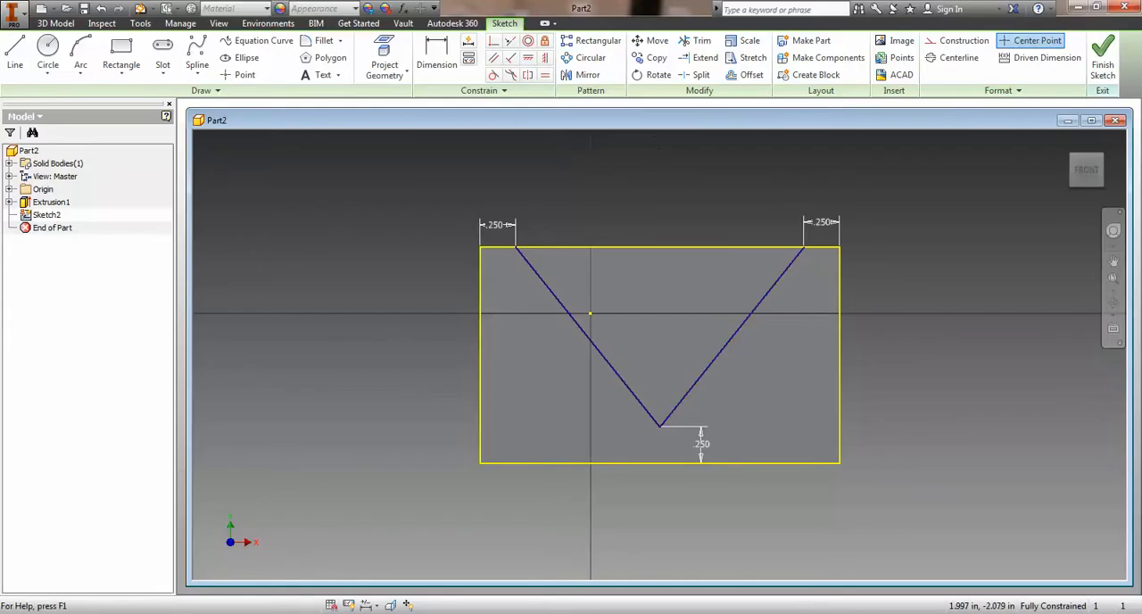
mouse_move(658, 342)
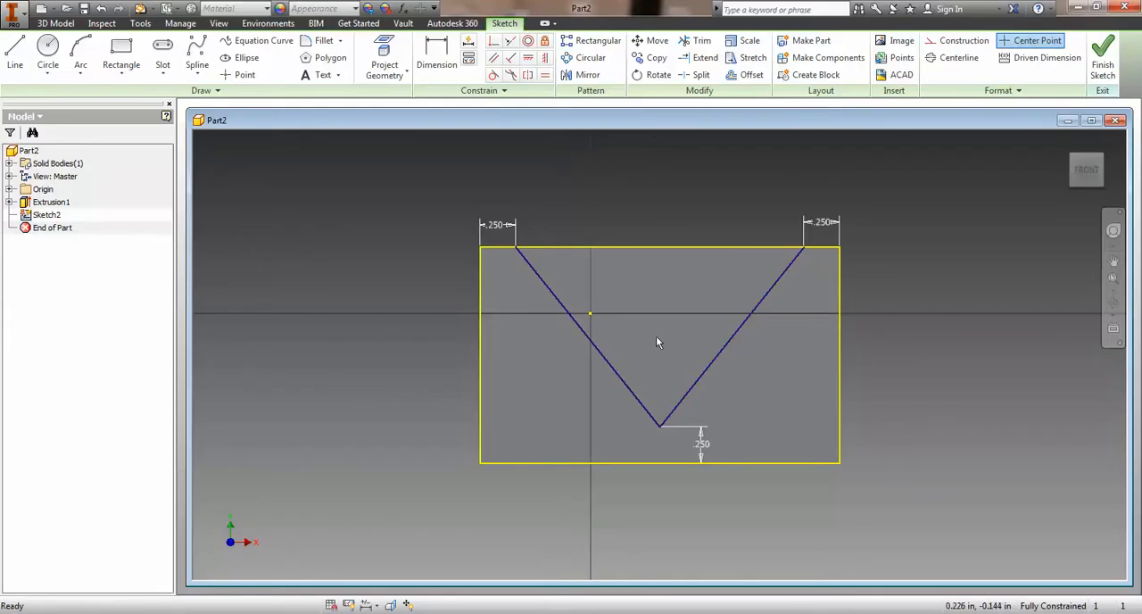
mouse_move(667, 353)
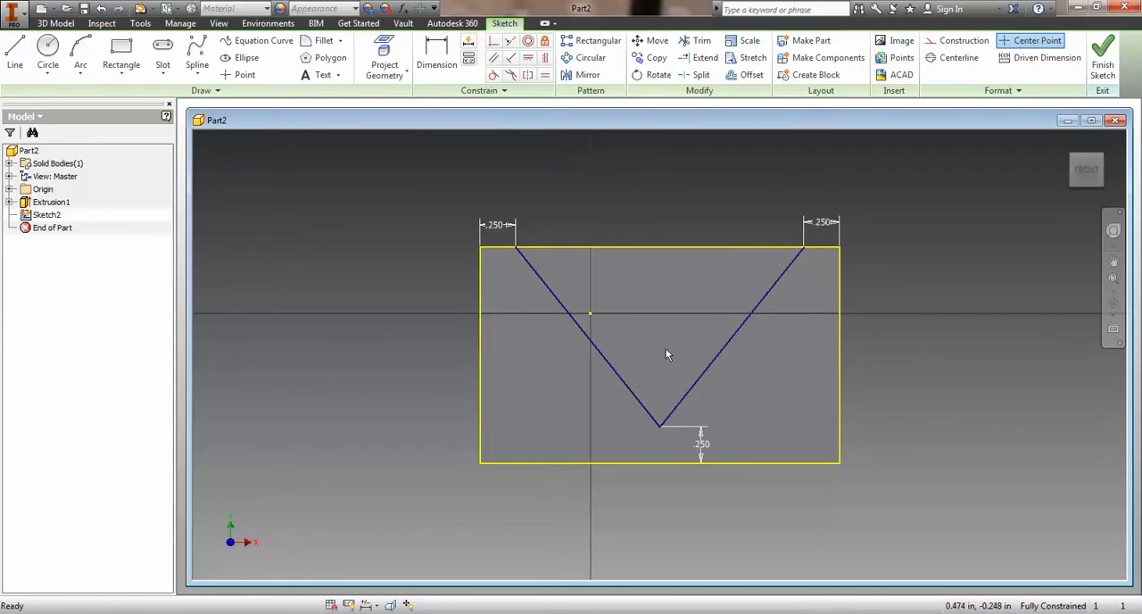
mouse_move(749, 334)
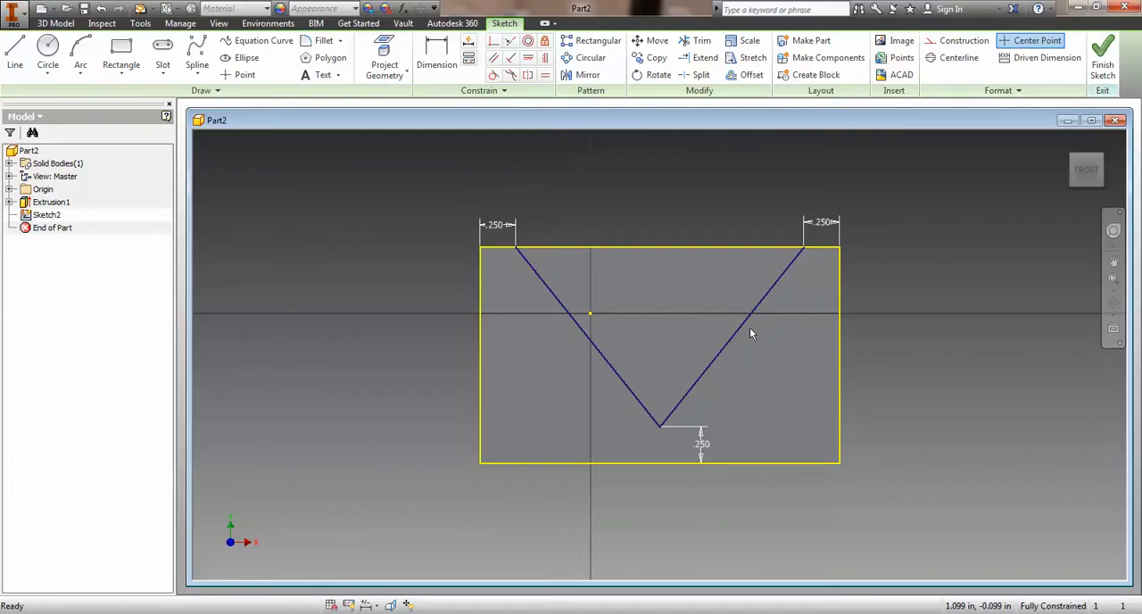
click(1103, 50)
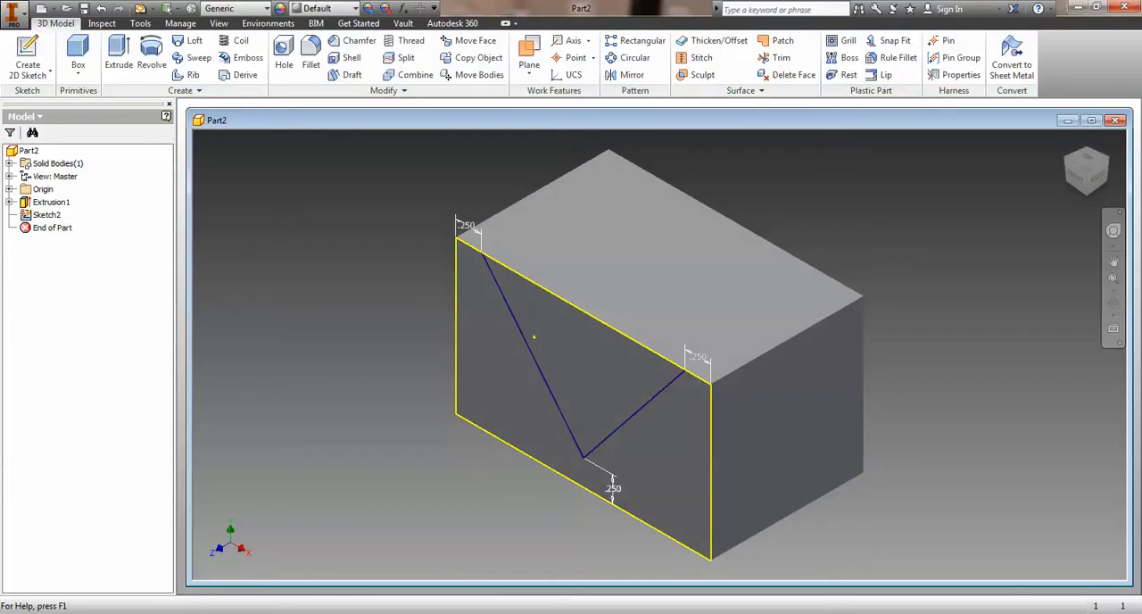
mouse_move(1110, 189)
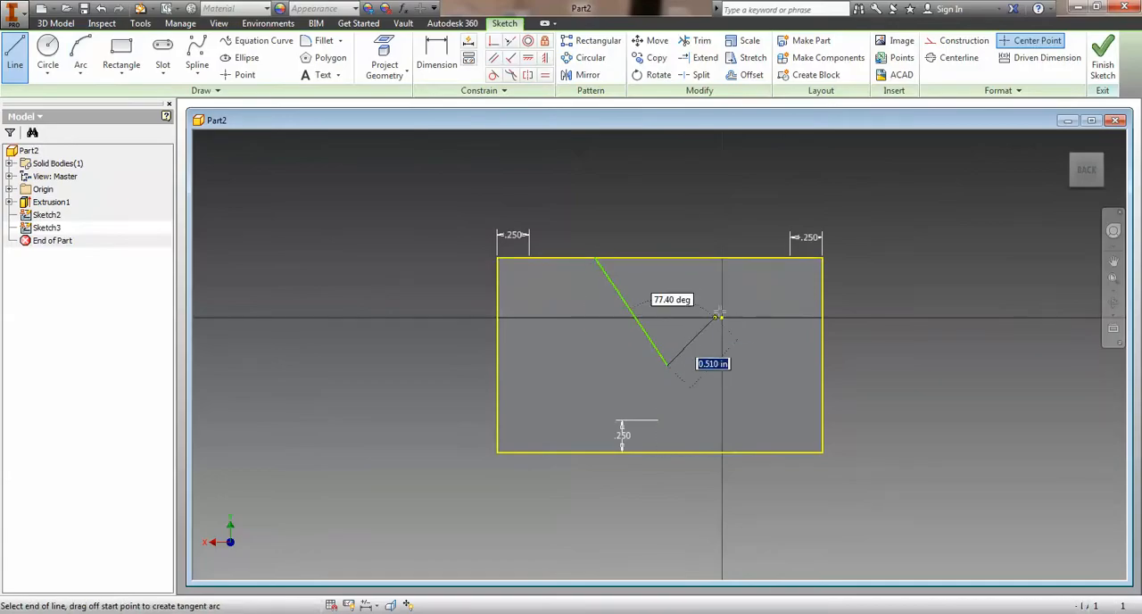
Draw the back-face V with a .750 tip height and .500 side insets, fully constrained
click(435, 52)
text(.75)
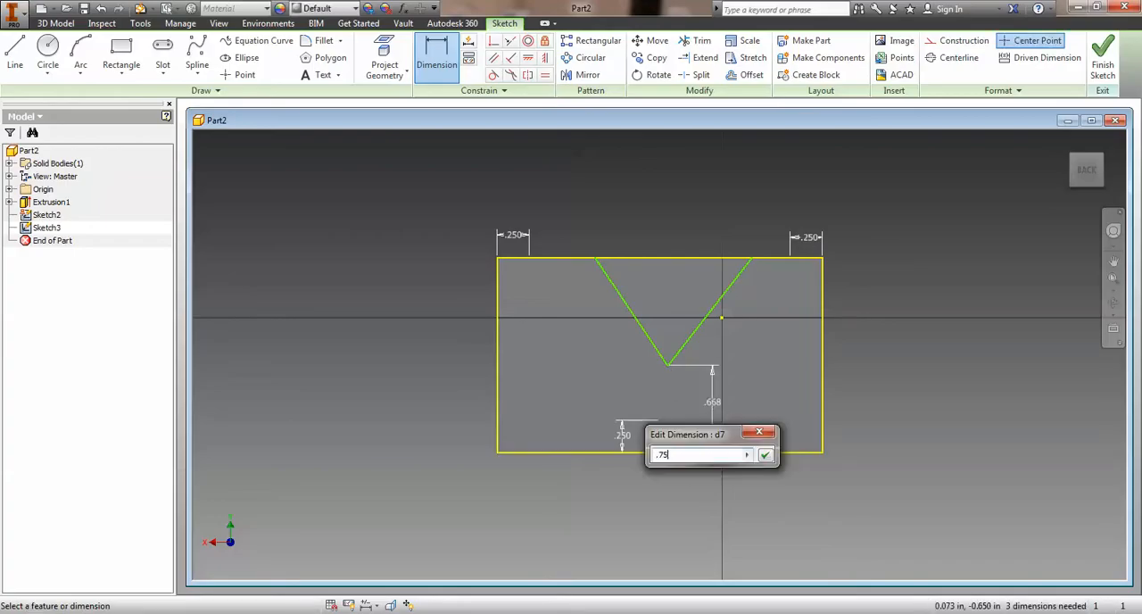
click(764, 455)
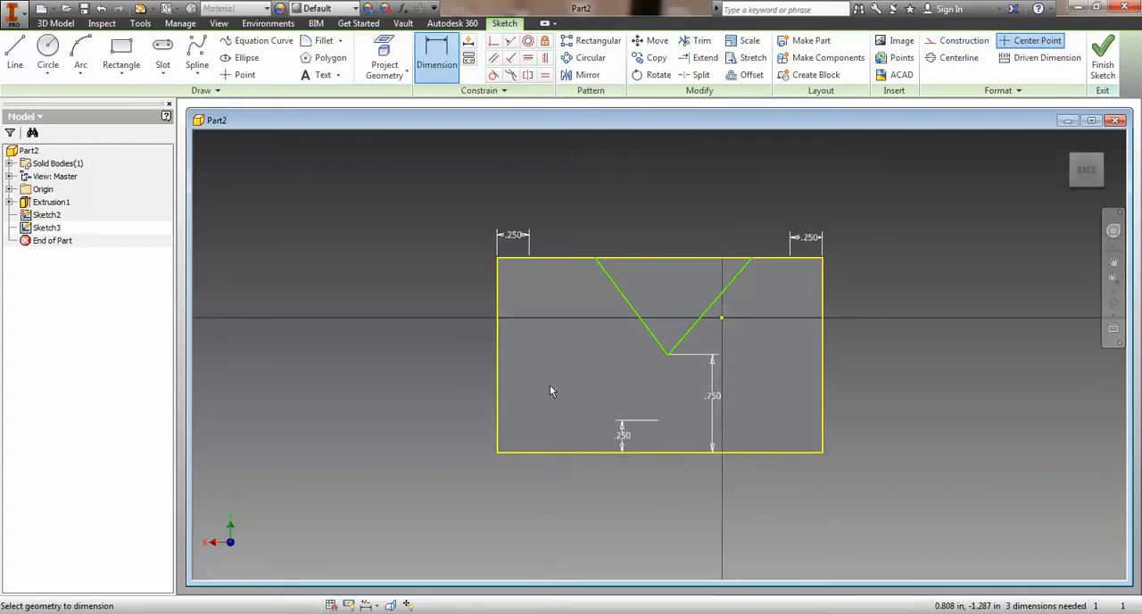
mouse_move(500, 260)
text(.5)
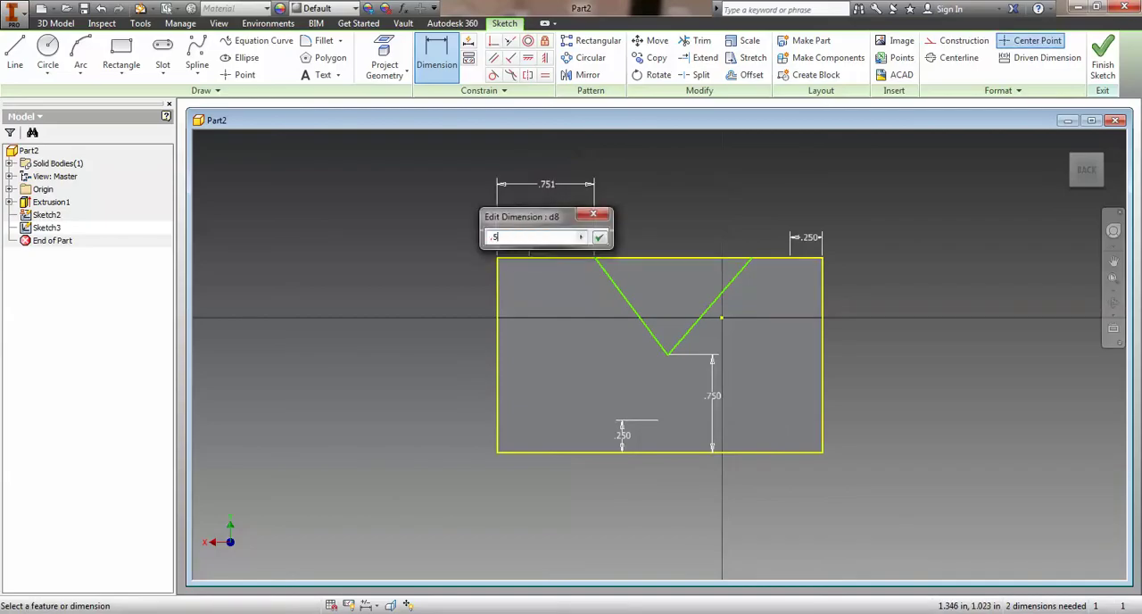
click(600, 235)
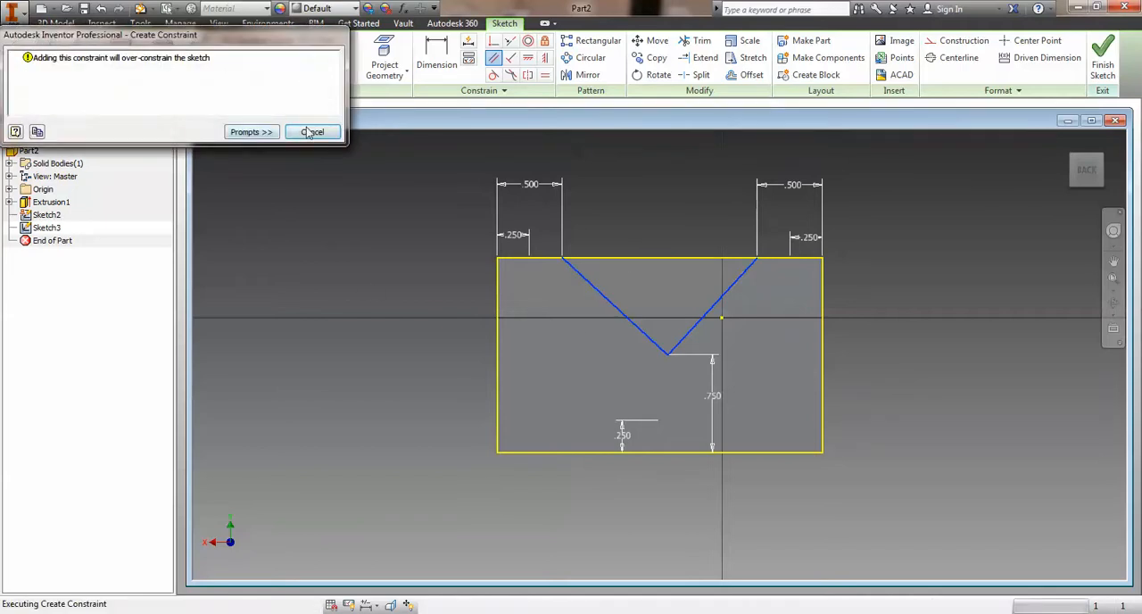
click(312, 132)
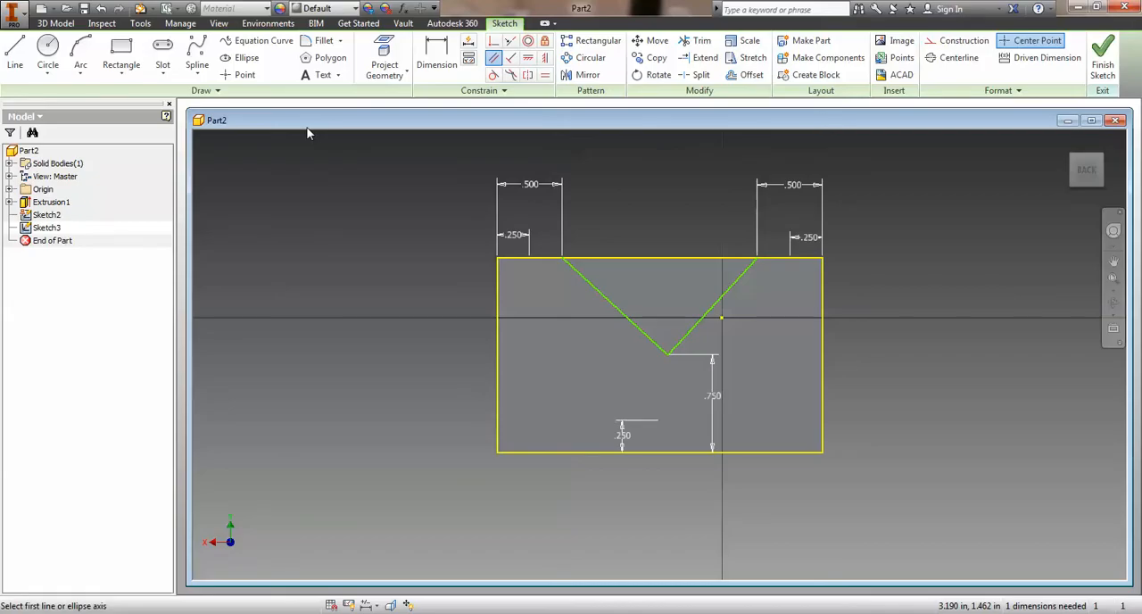
mouse_move(442, 302)
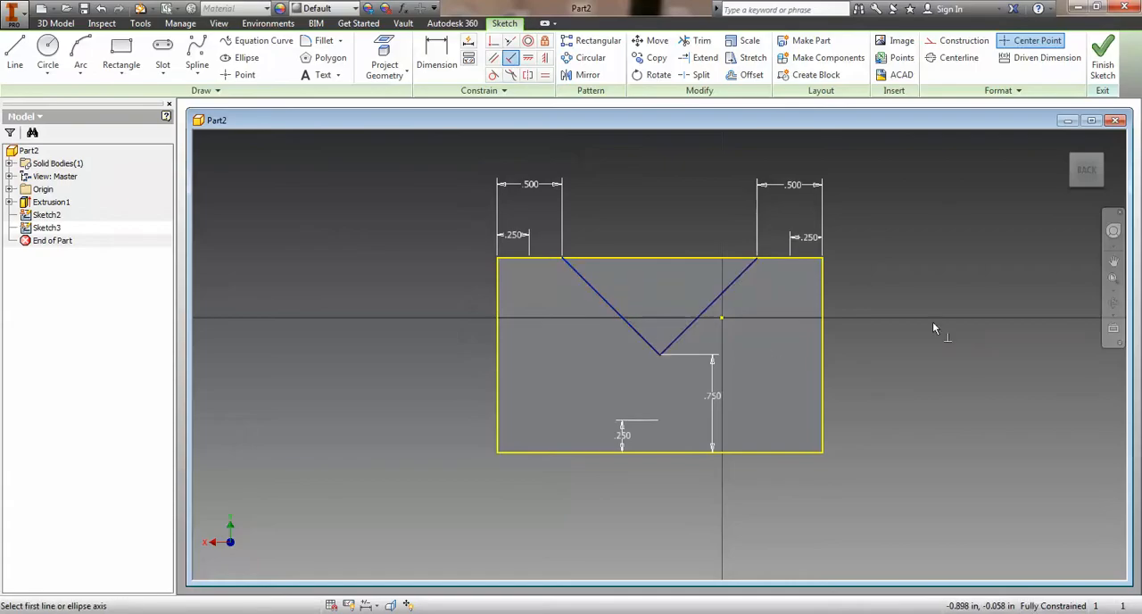
click(1102, 52)
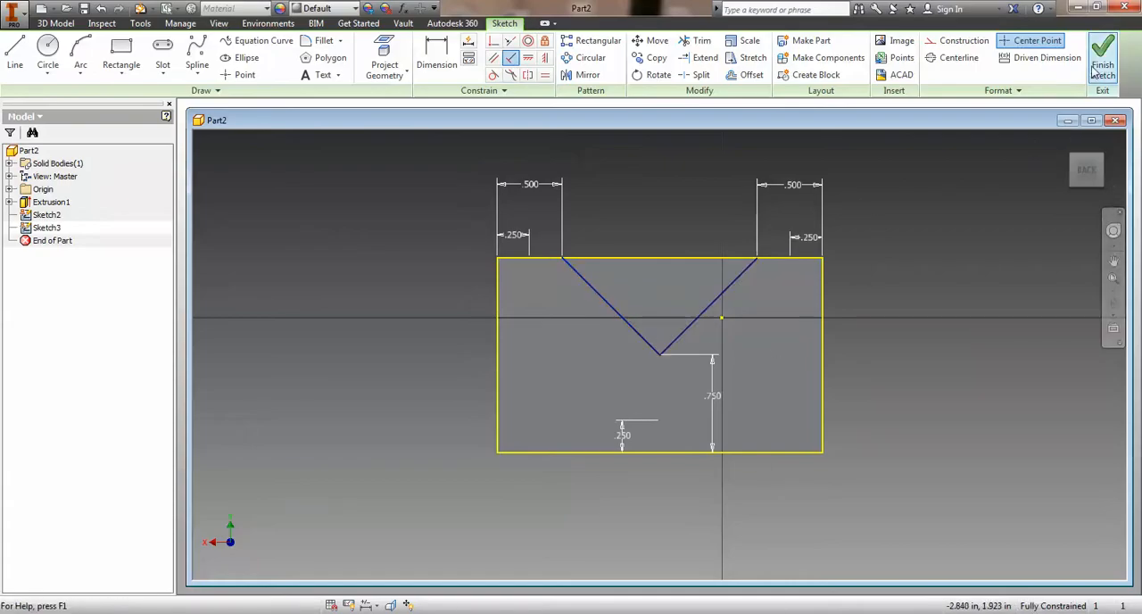
Finish Sketch3 and rotate the model to face the deep V front sketch
click(1103, 54)
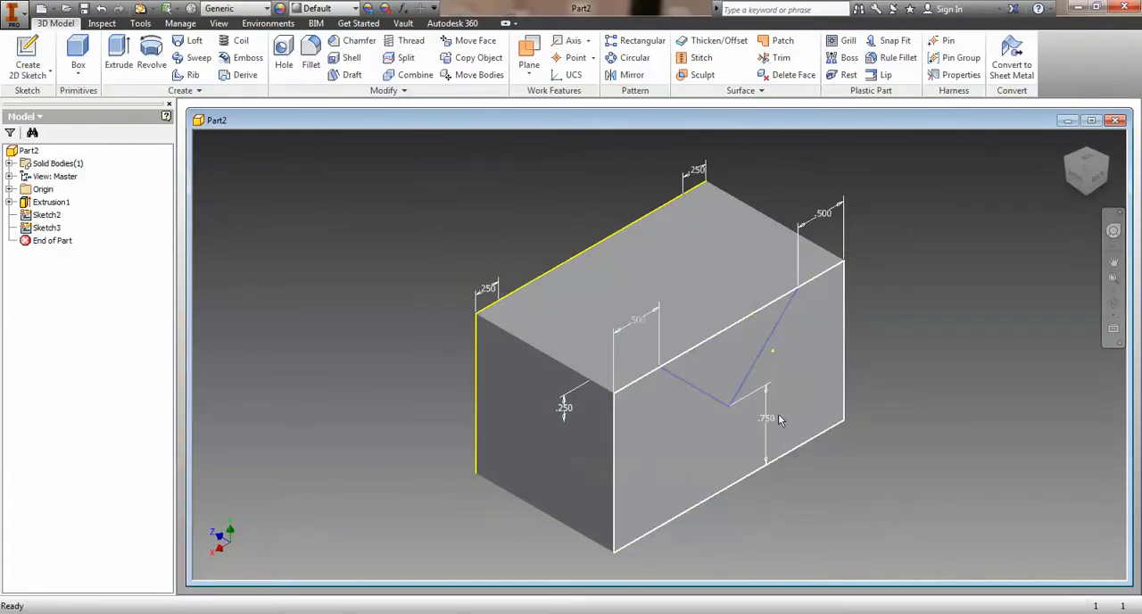
mouse_move(789, 421)
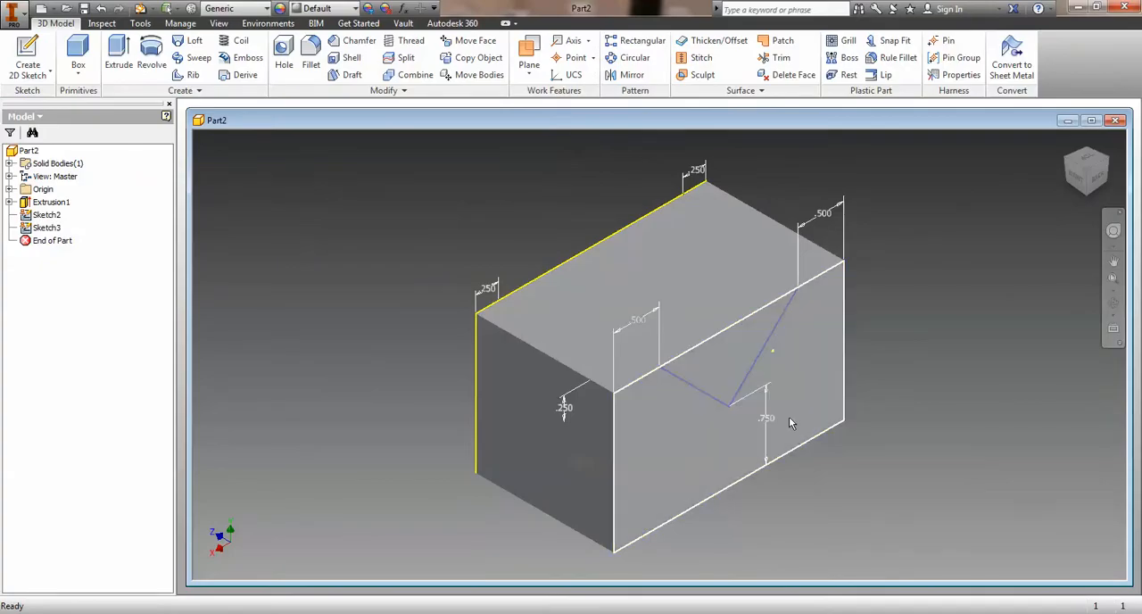
mouse_move(753, 435)
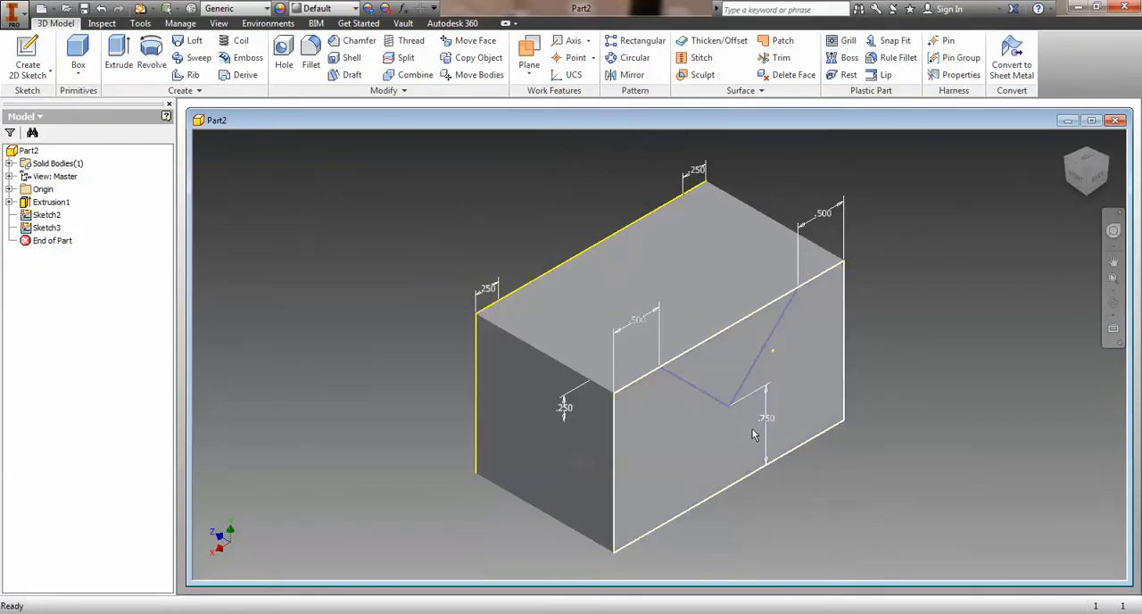
click(740, 401)
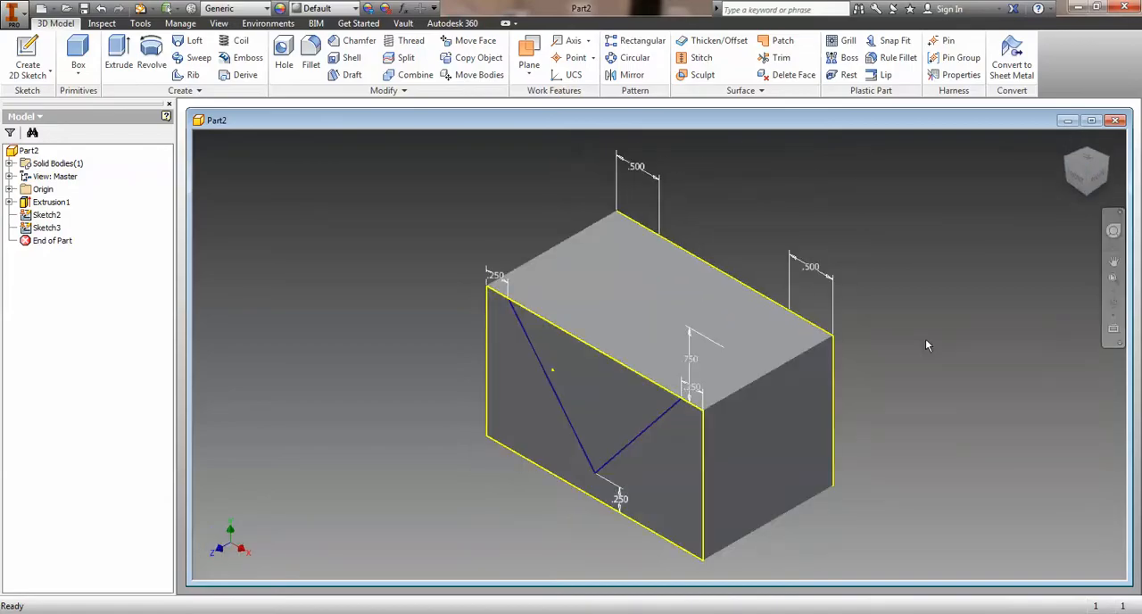
mouse_move(799, 253)
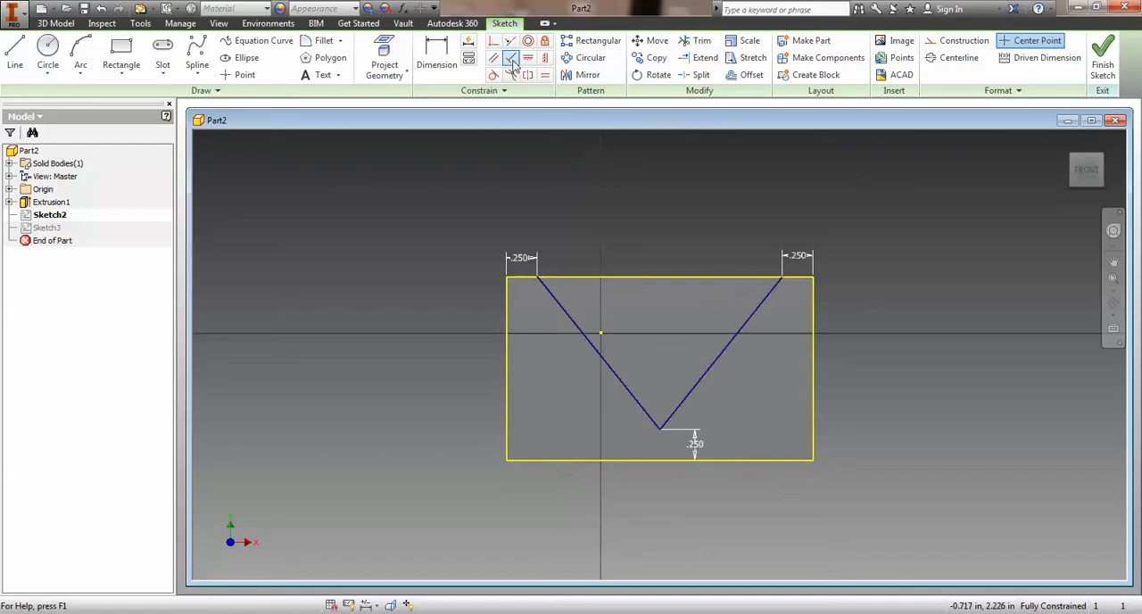
Cancel an over-constraining constraint on the two V lines and finish Sketch2 unchanged
click(510, 57)
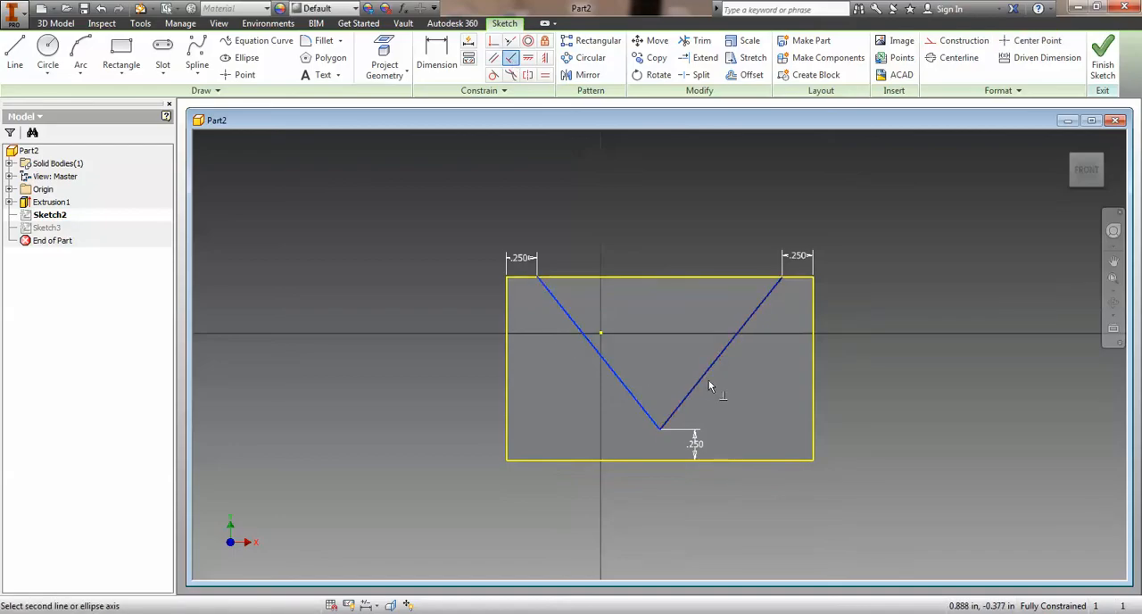
click(705, 383)
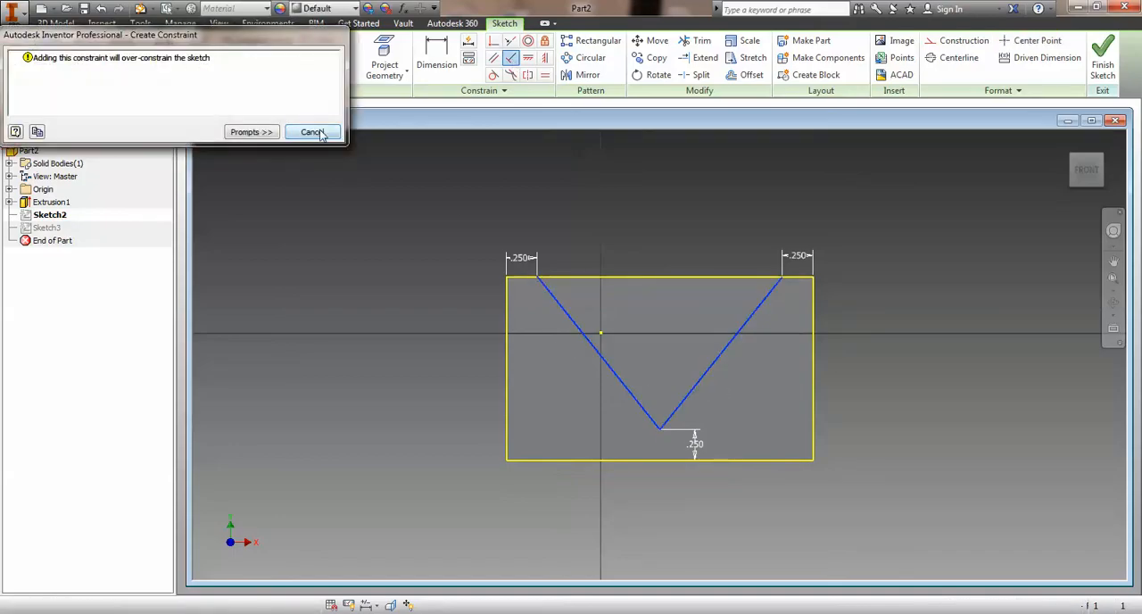
click(310, 132)
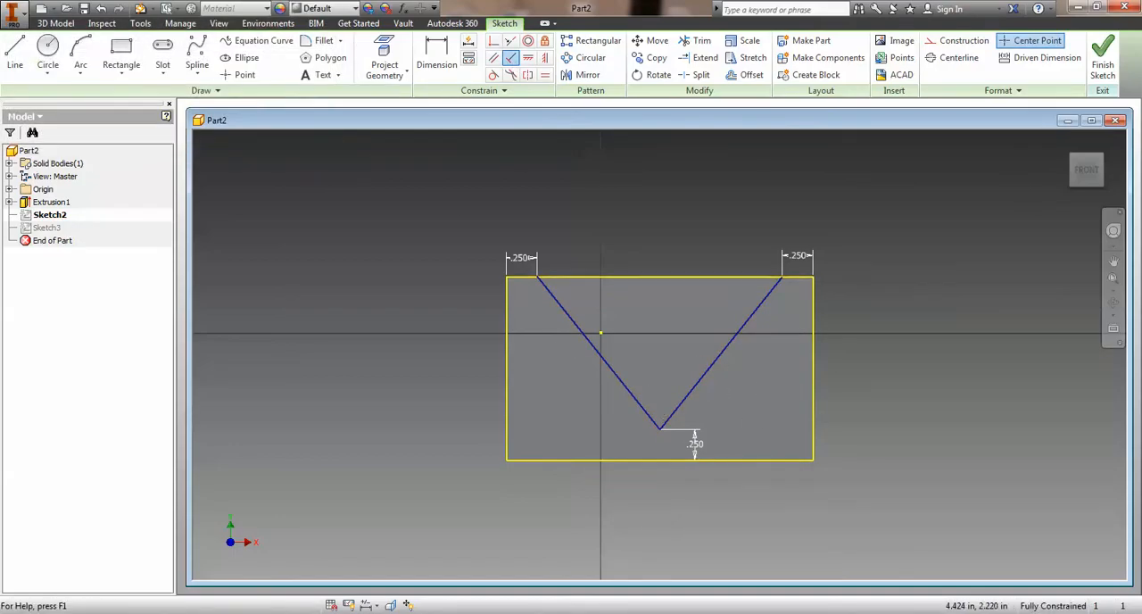
click(1103, 54)
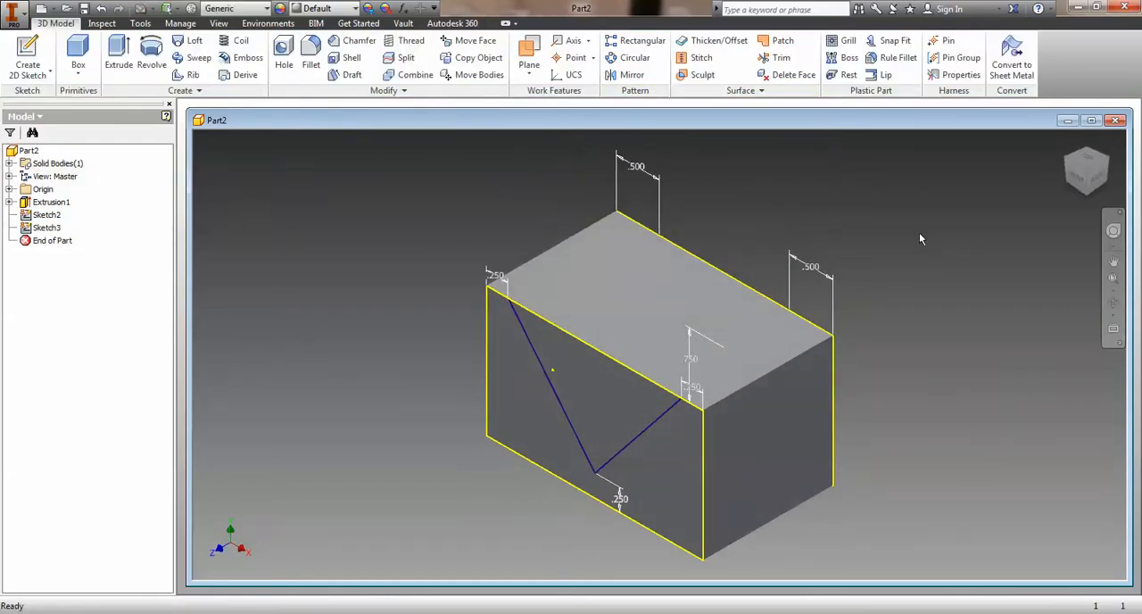
mouse_move(192, 40)
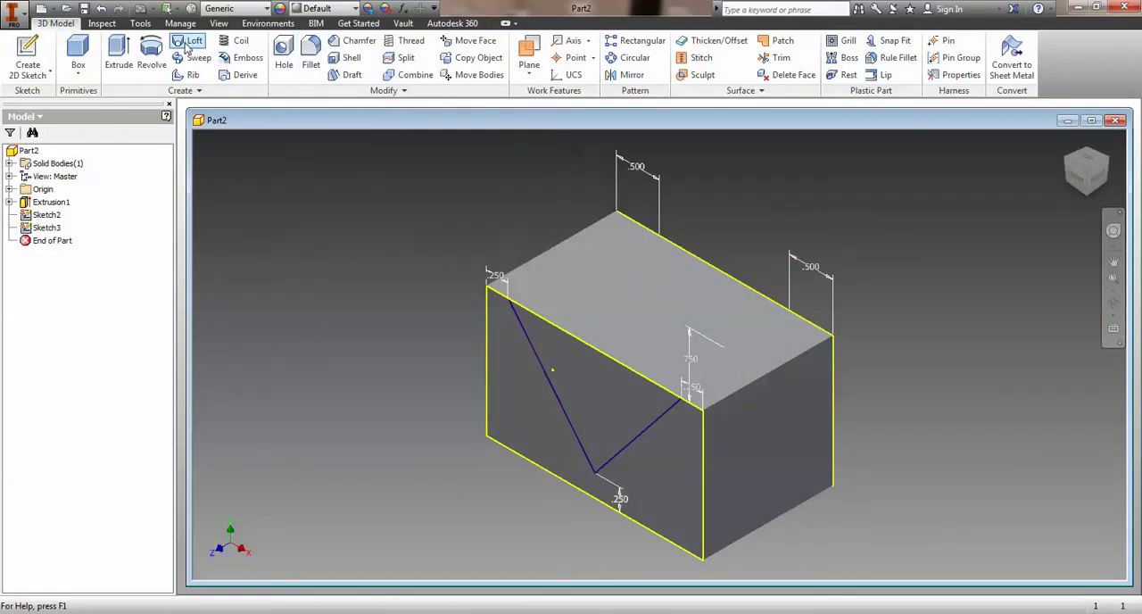
Loft from the front V sketch (Sketch2) to the back V sketch (Sketch3), cutting the groove
click(193, 39)
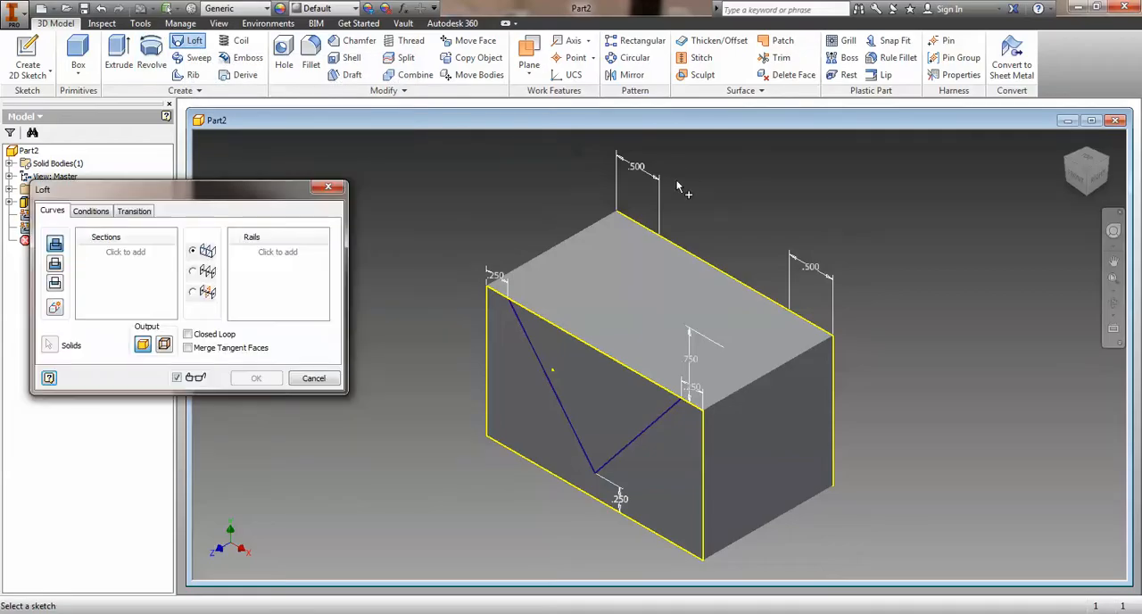
mouse_move(935, 275)
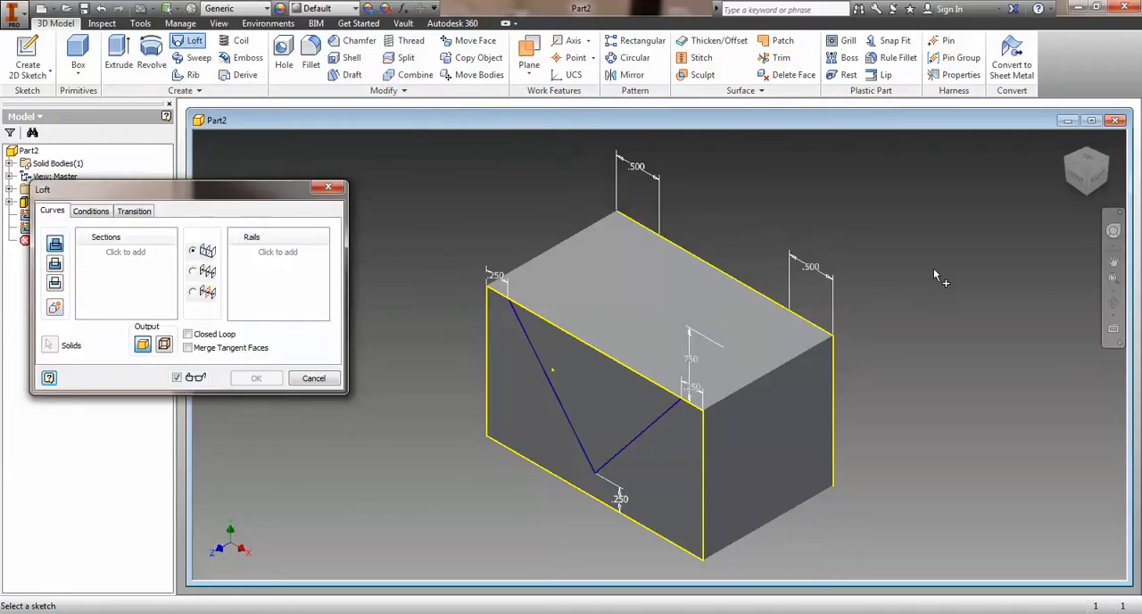
mouse_move(839, 521)
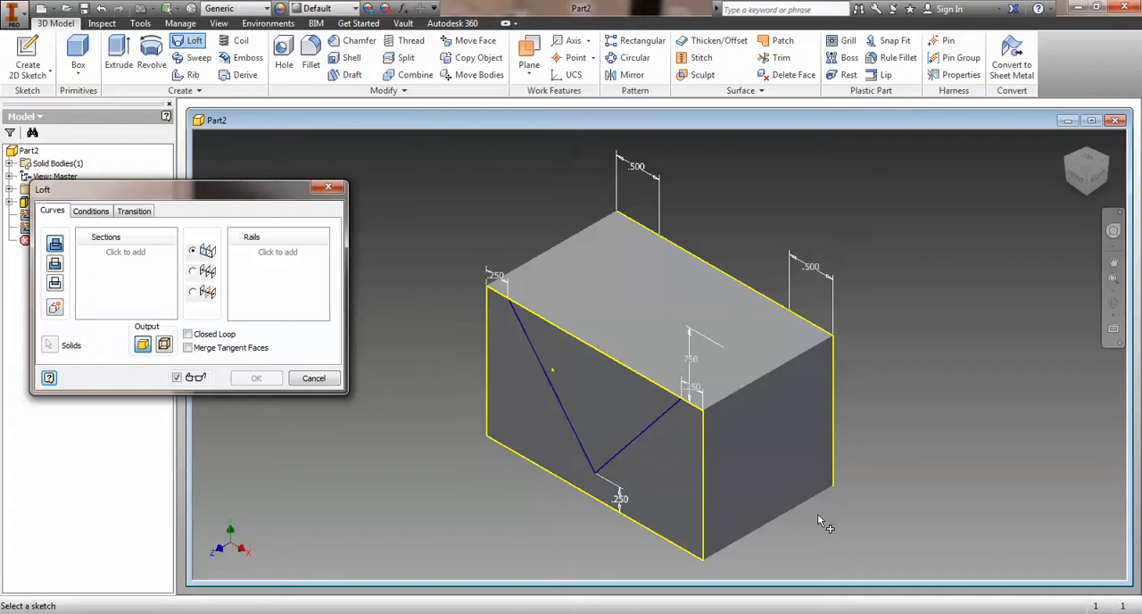
mouse_move(748, 542)
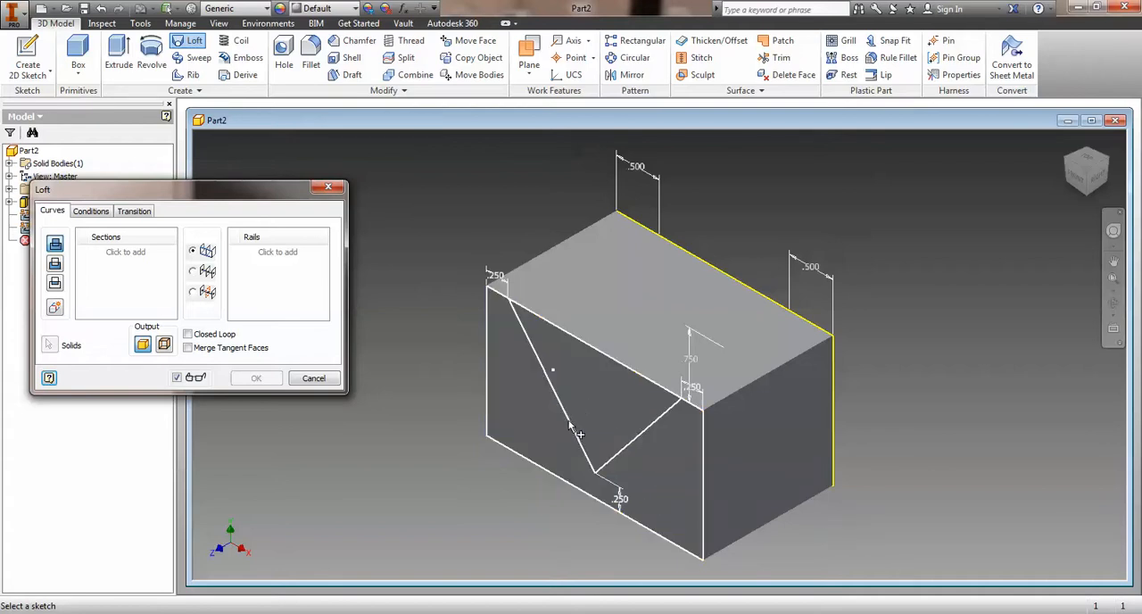
click(610, 425)
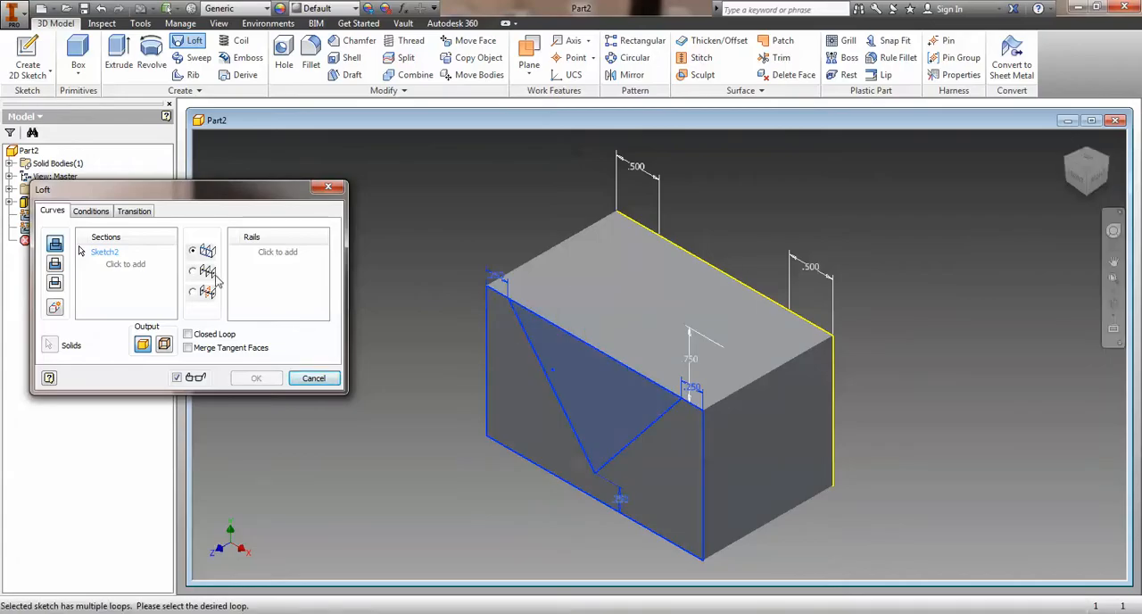
mouse_move(843, 350)
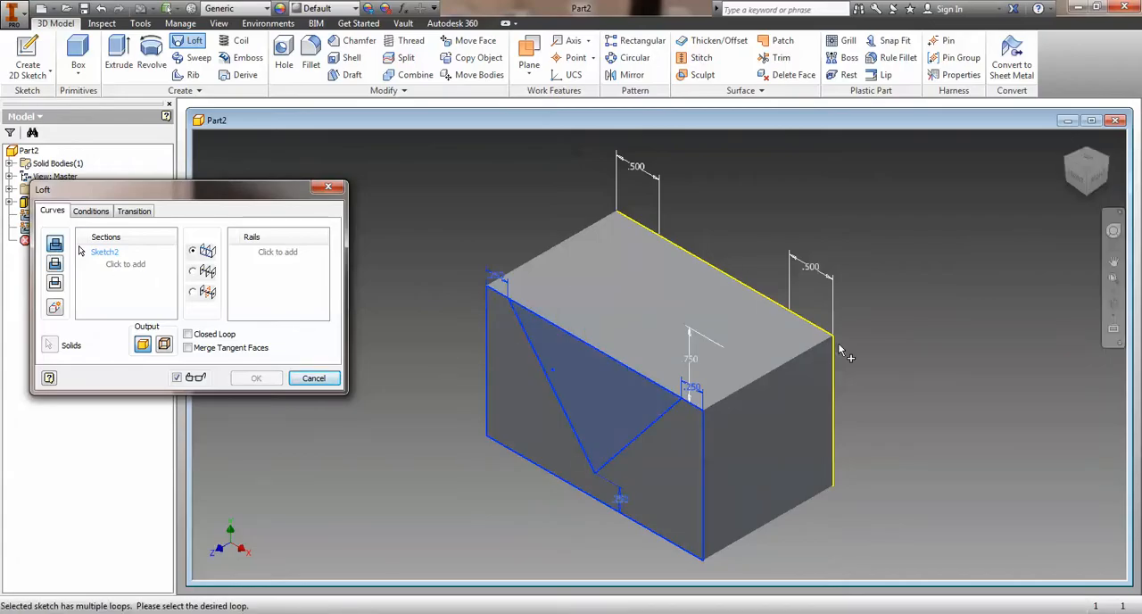
mouse_move(865, 304)
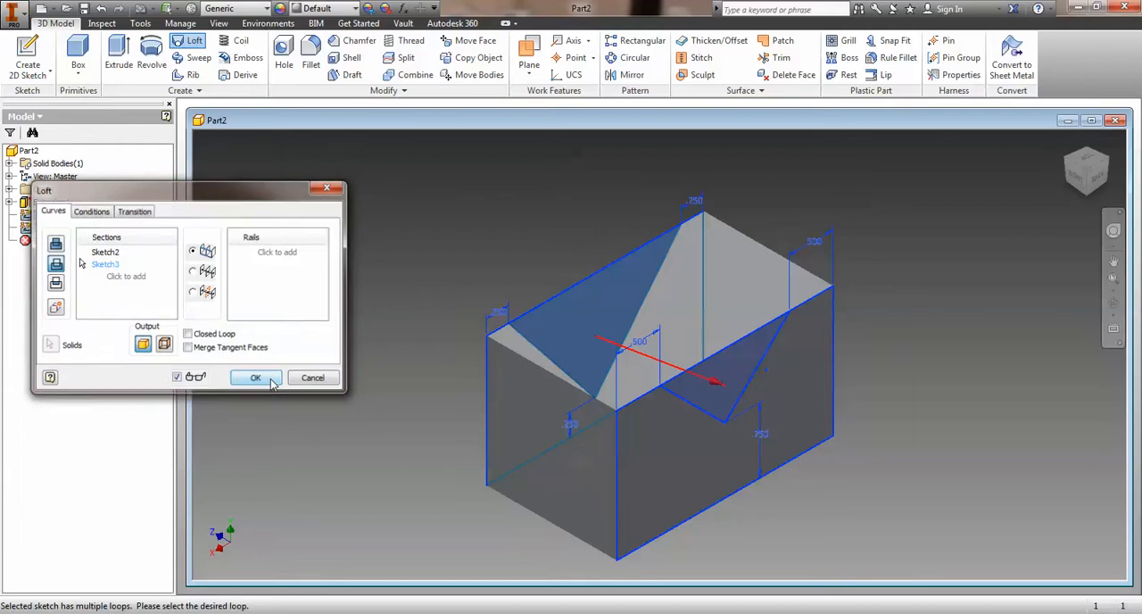
click(257, 376)
text(loftcut)
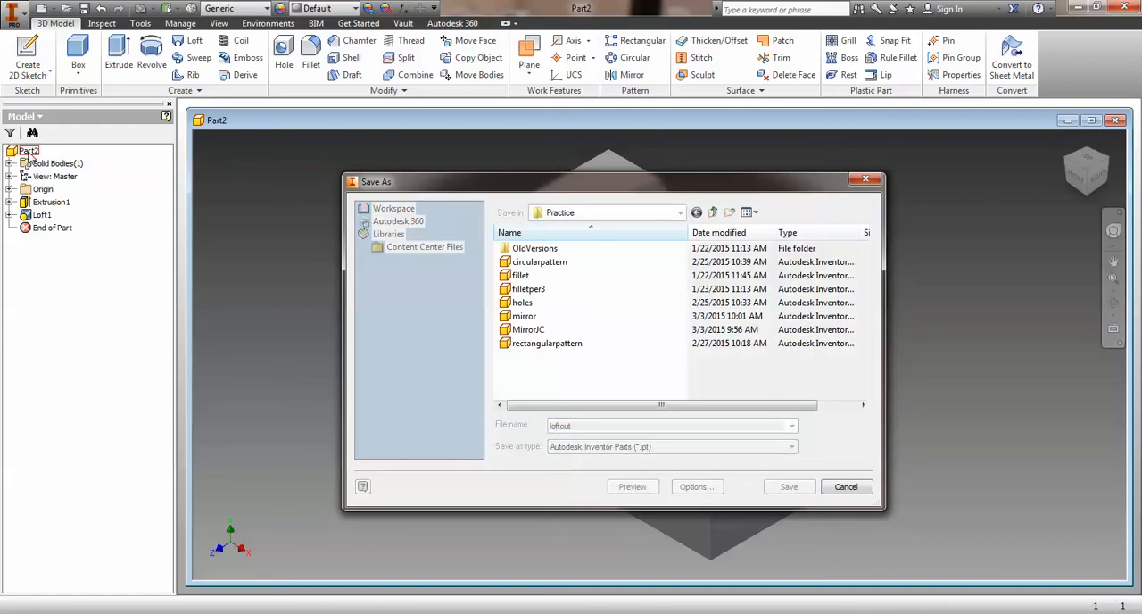
mouse_move(599, 304)
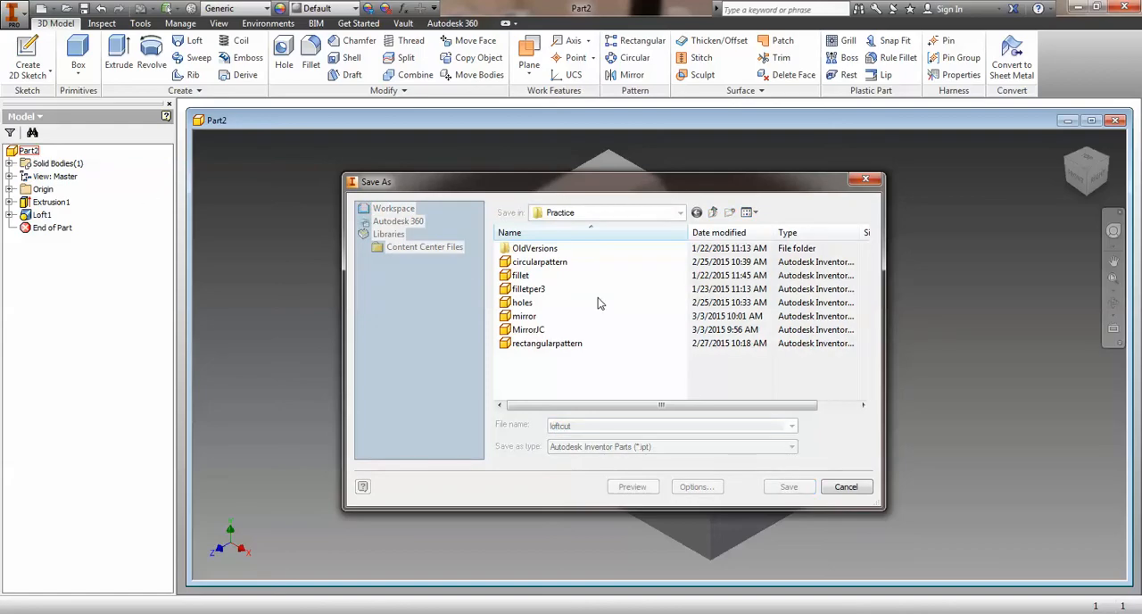
Select the existing file name in Save As so it can be replaced with loftcut
triple_click(669, 424)
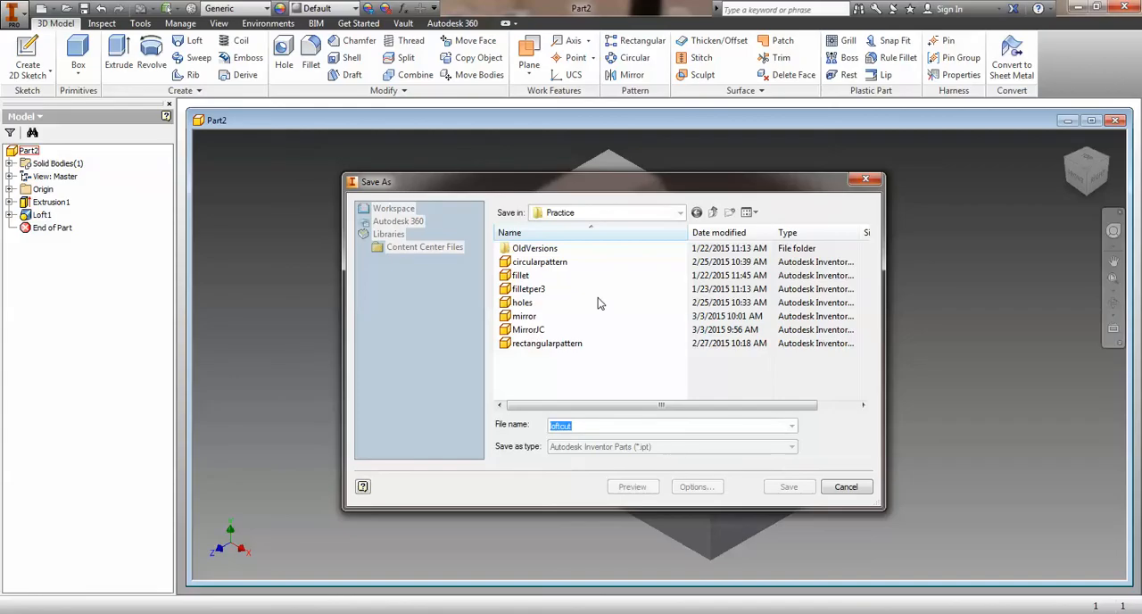